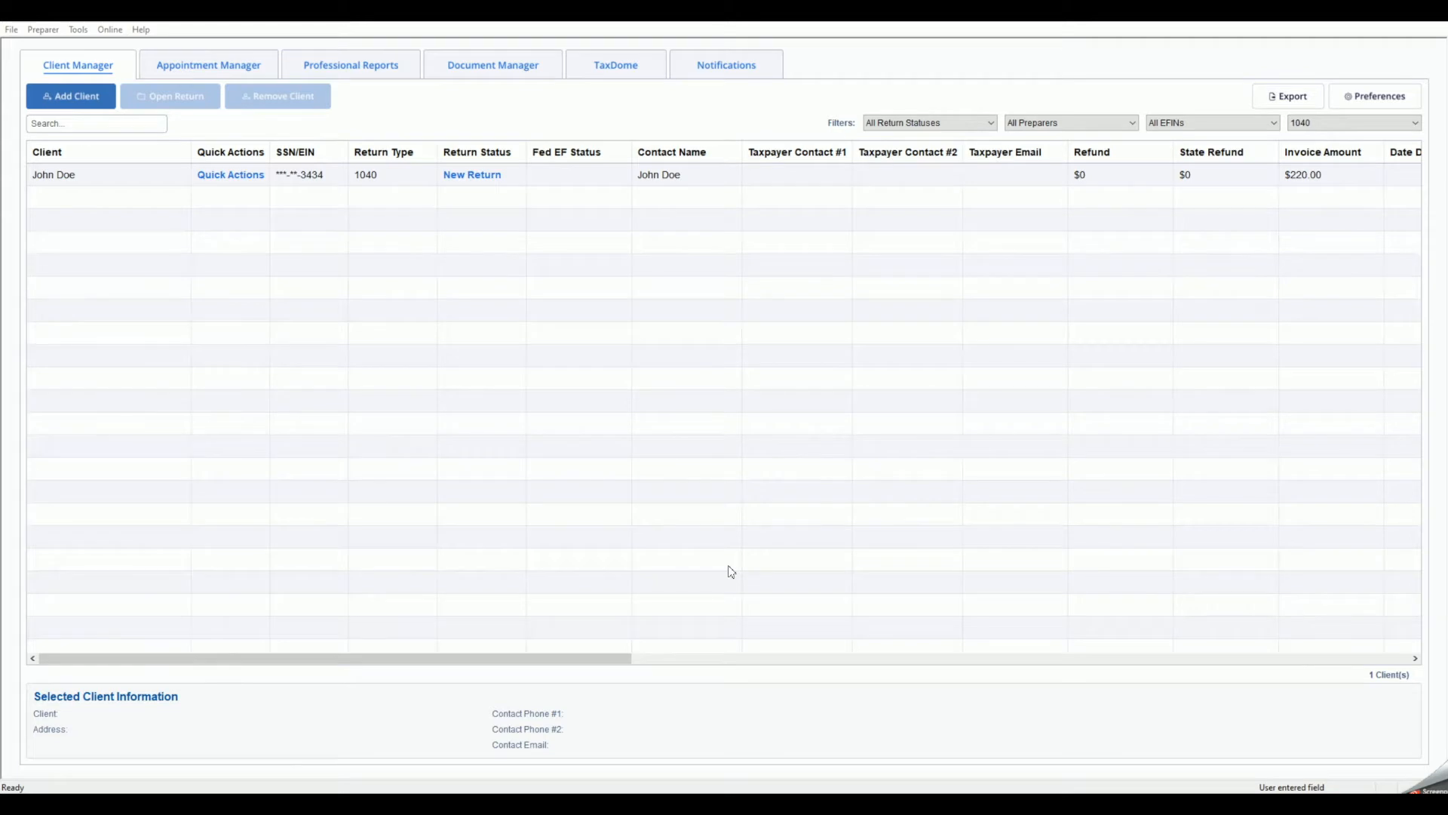
mouse_move(315, 300)
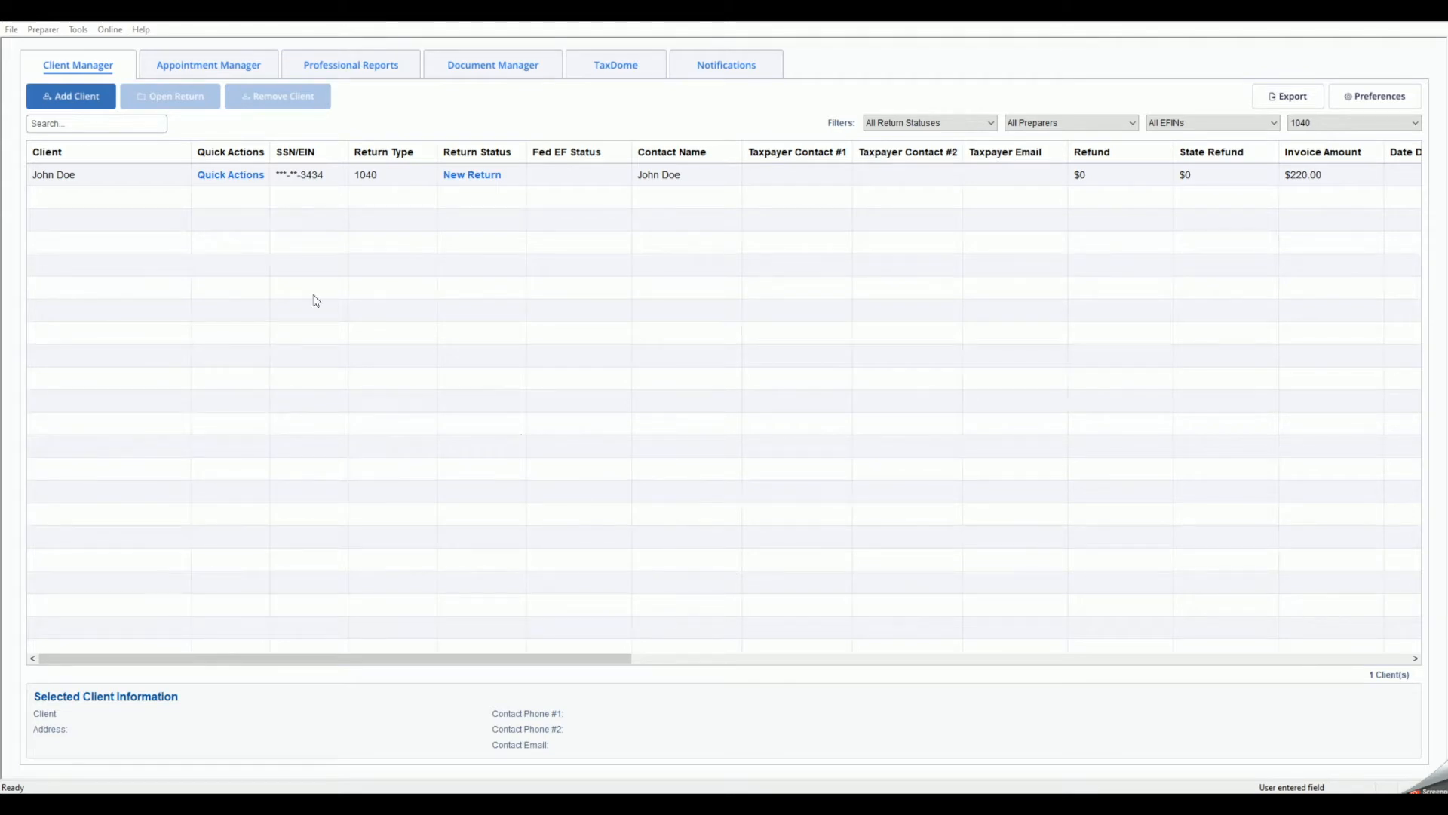
Open Master Information to view Fast Refunds Partnership's EIN, Iowa address and phone numbers
click(42, 29)
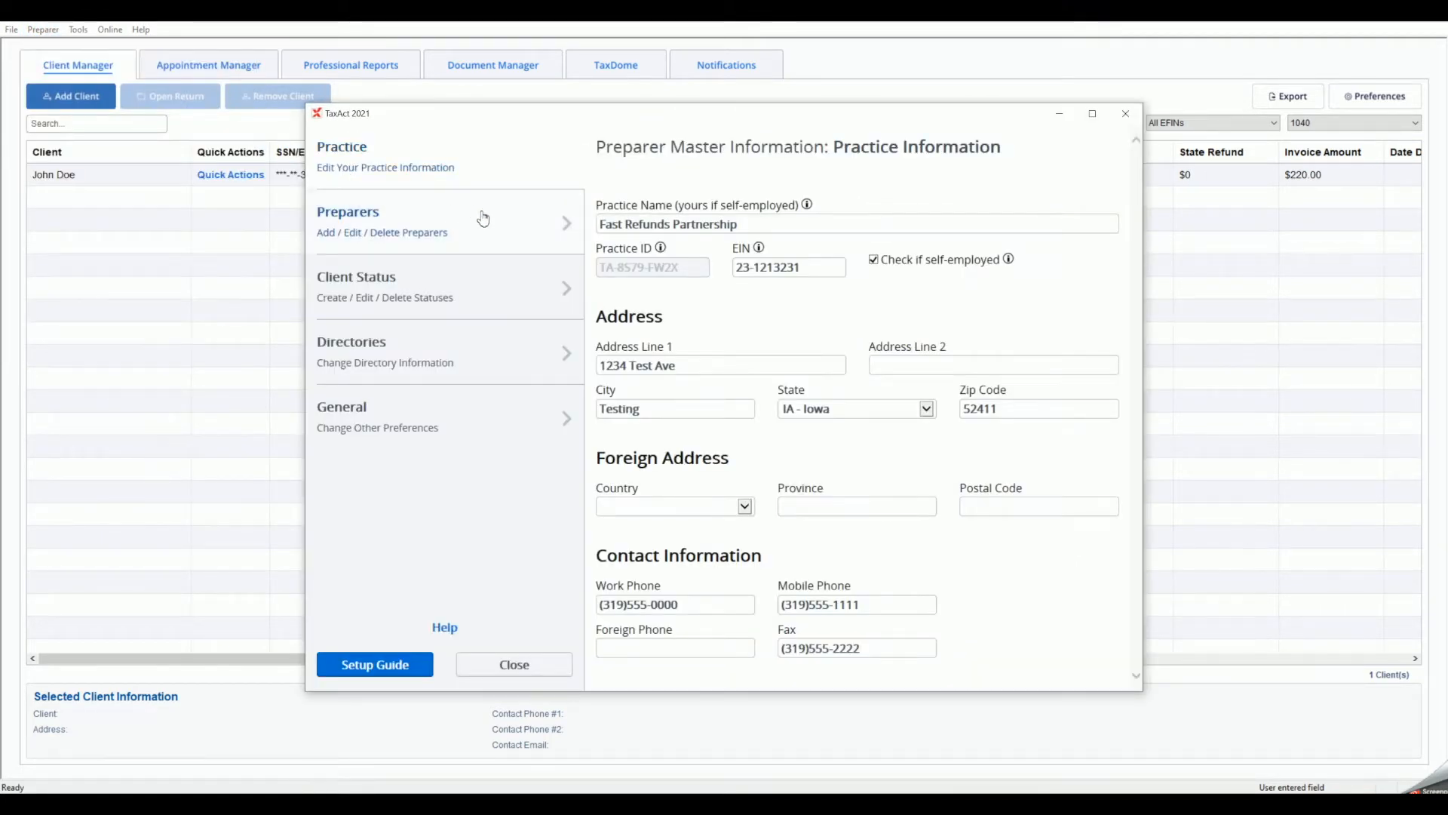
mouse_move(512, 223)
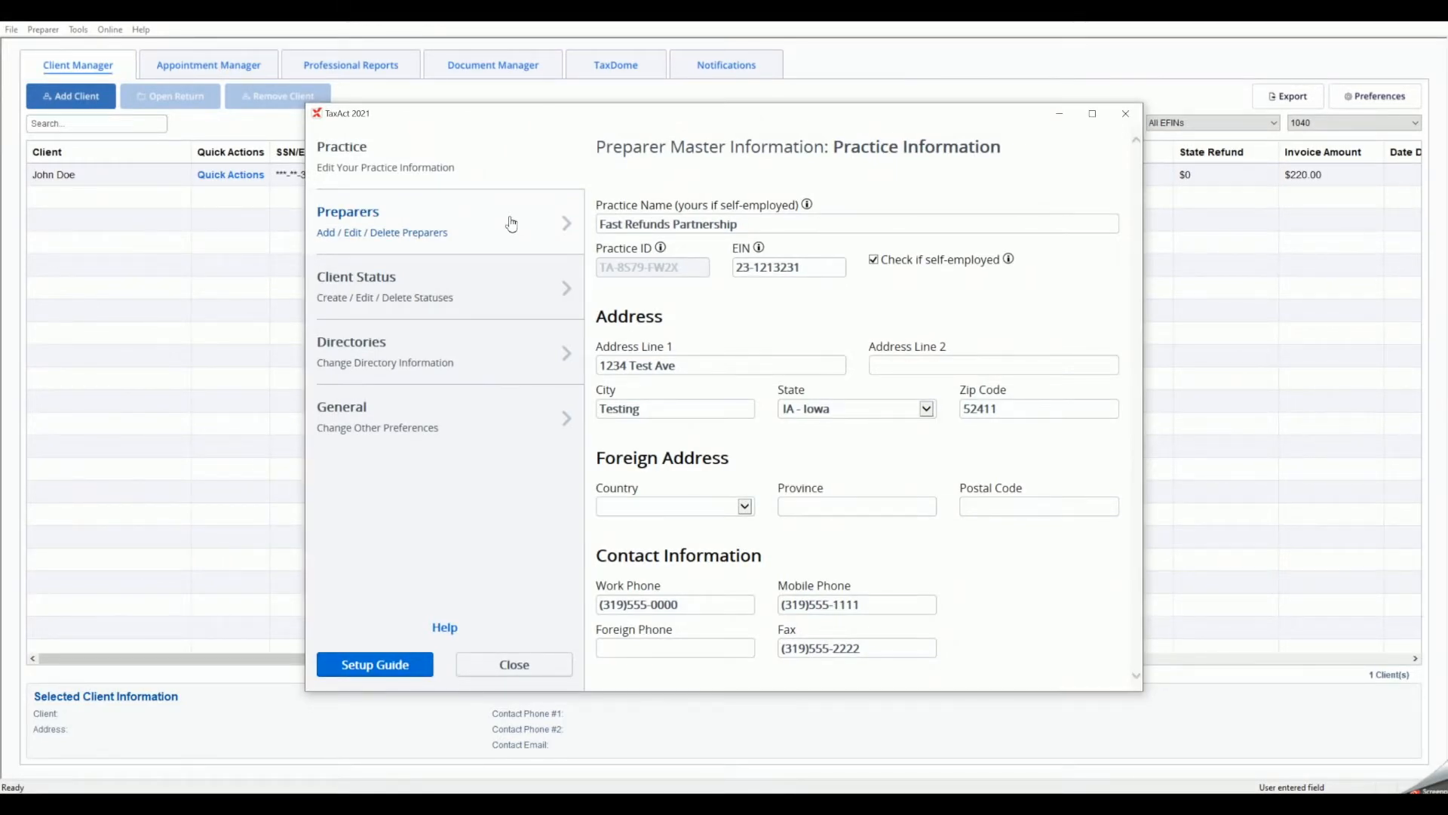
View the practice's preparers list, then the client return and pay status lists
click(348, 211)
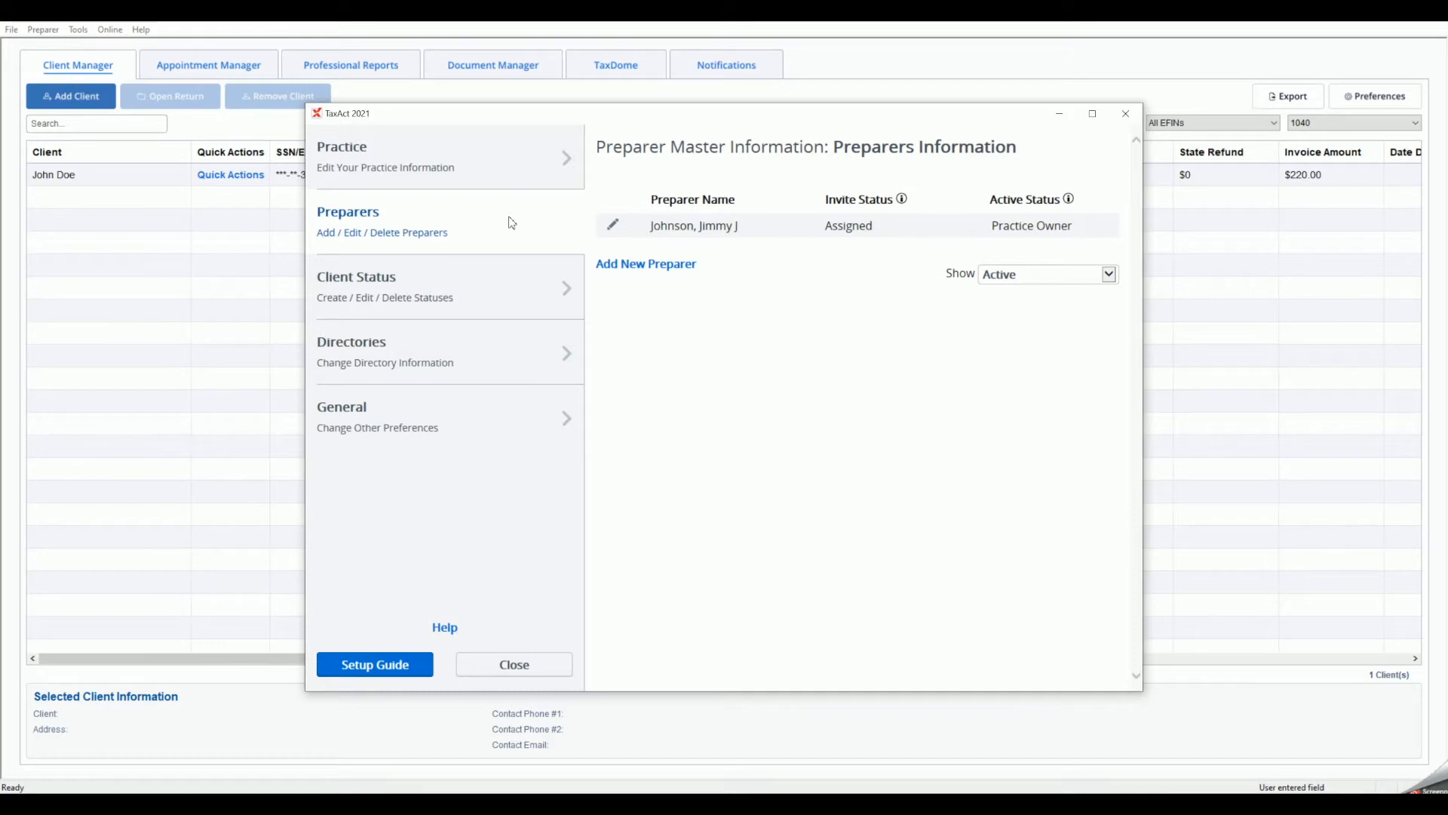
mouse_move(506, 292)
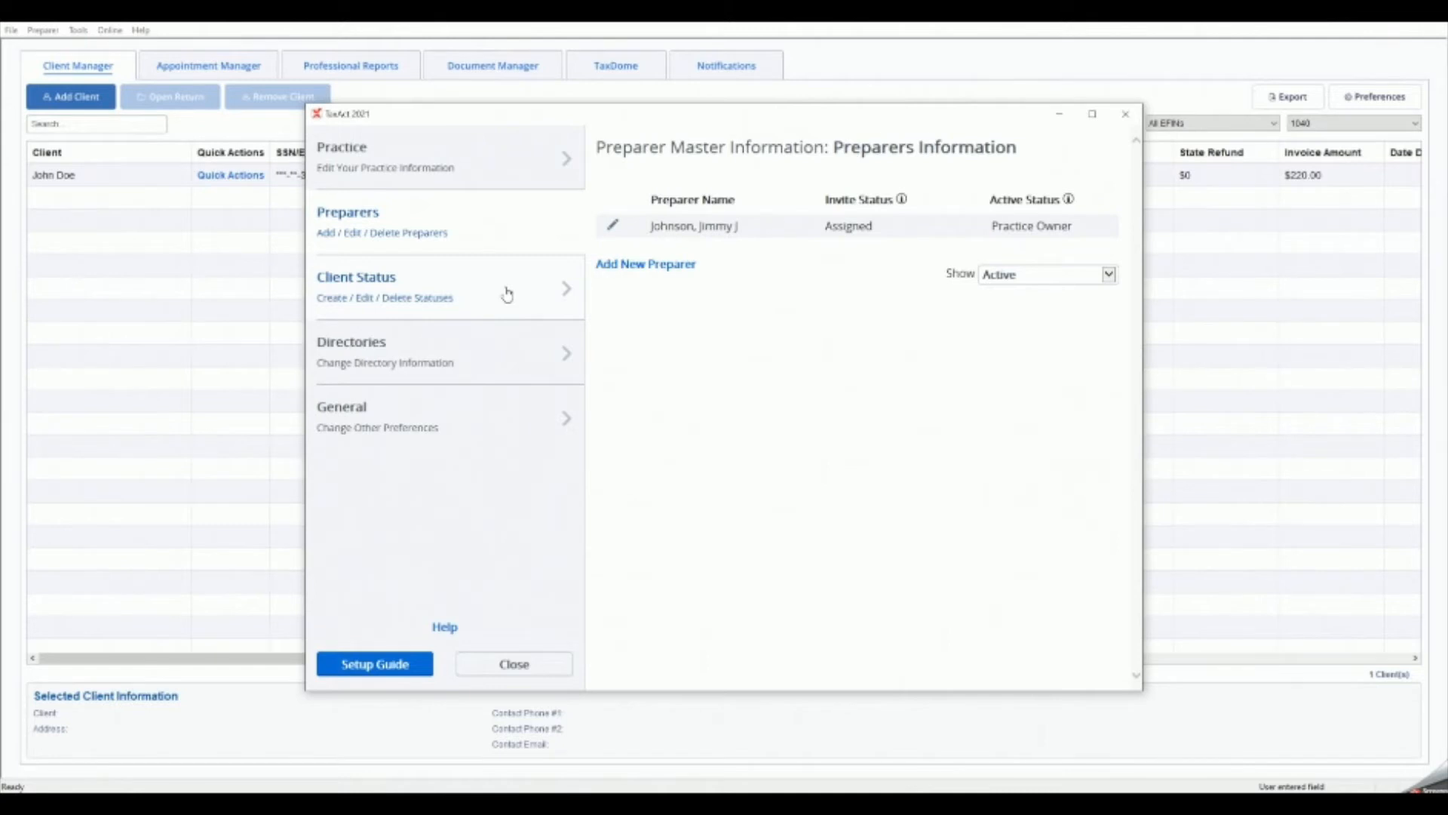
click(355, 287)
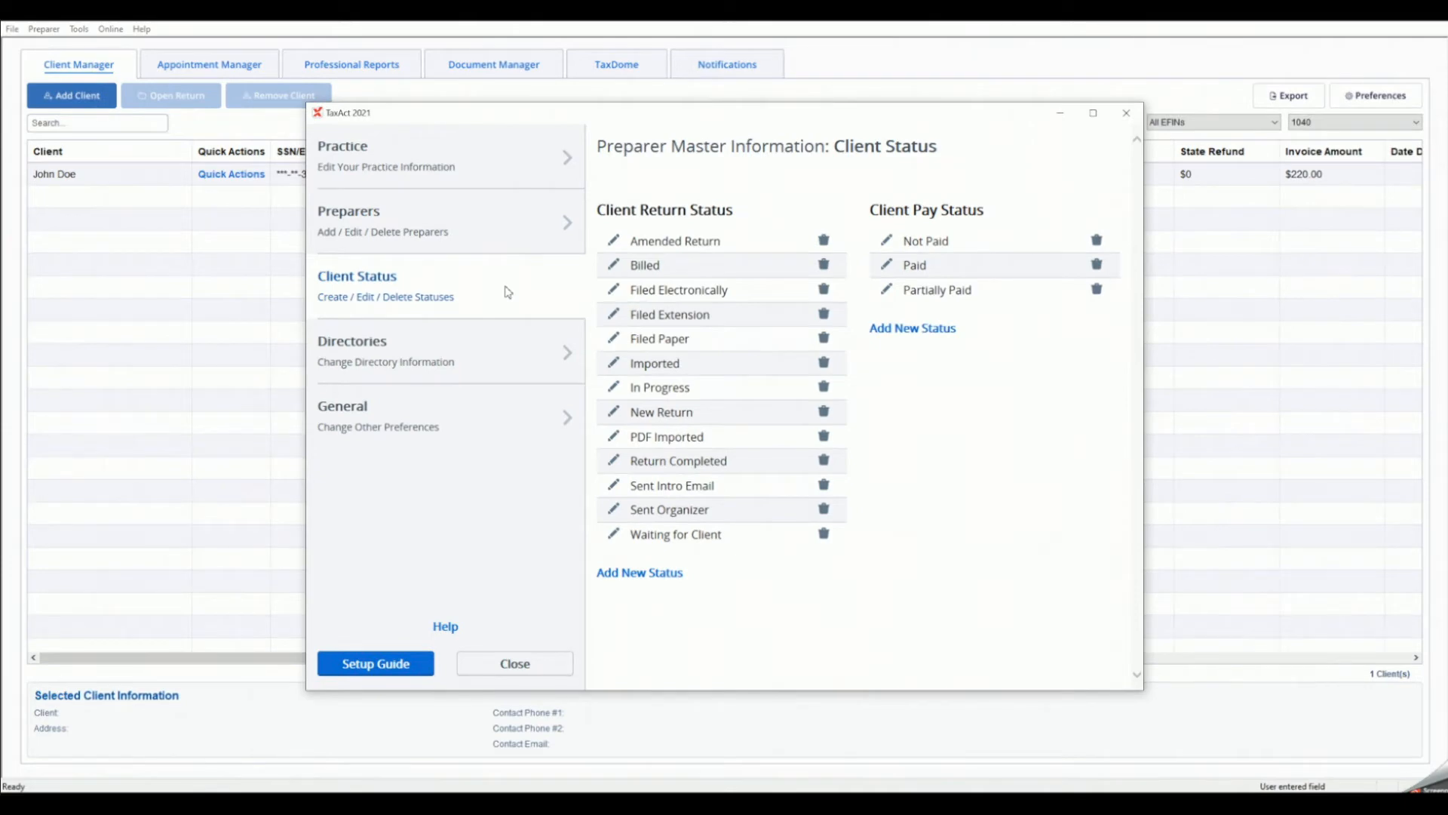
mouse_move(500, 320)
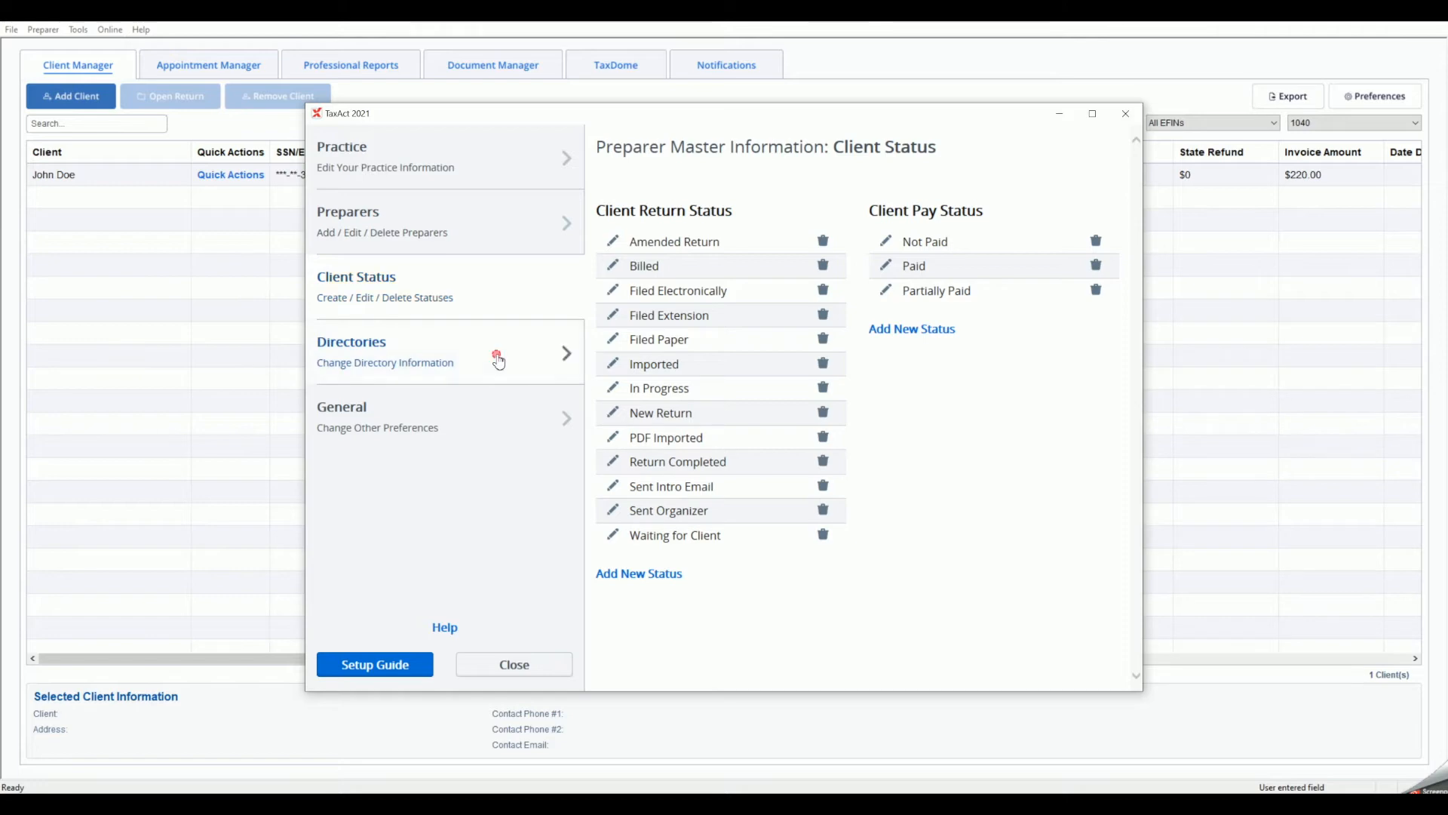
Show directory locations for client data, PDFs, log files, auto backups and e-files
click(385, 351)
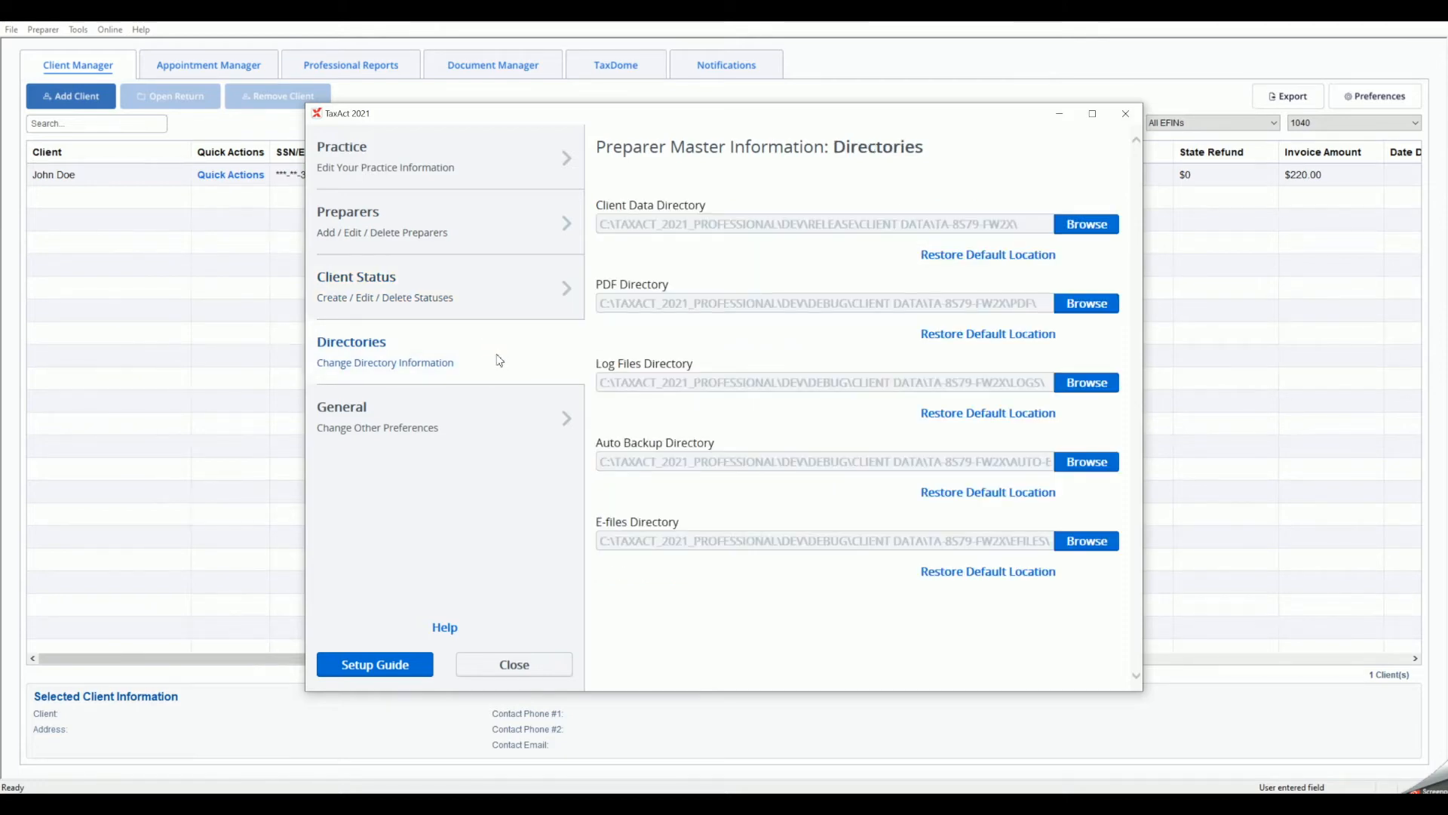
click(355, 287)
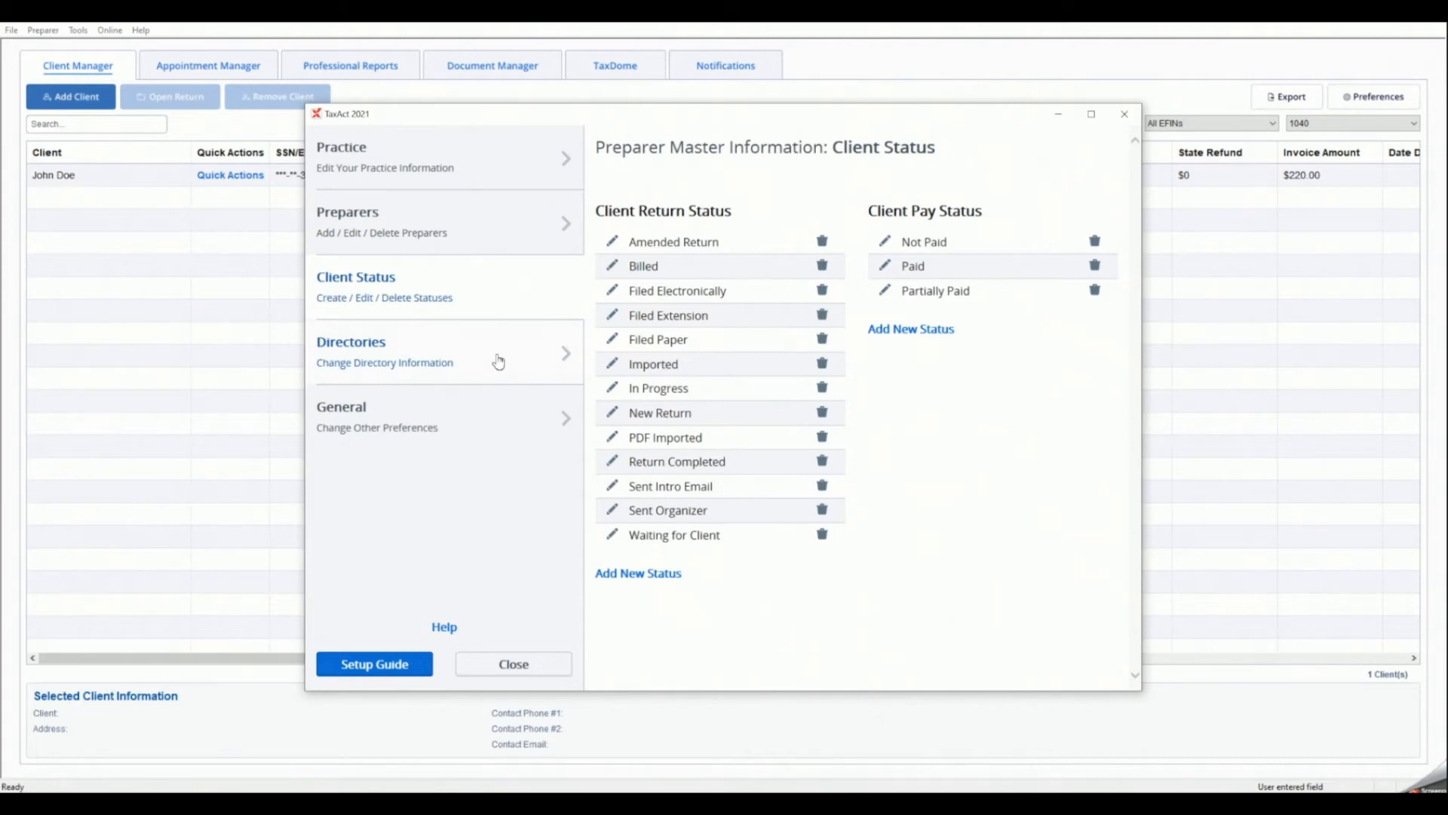
click(384, 351)
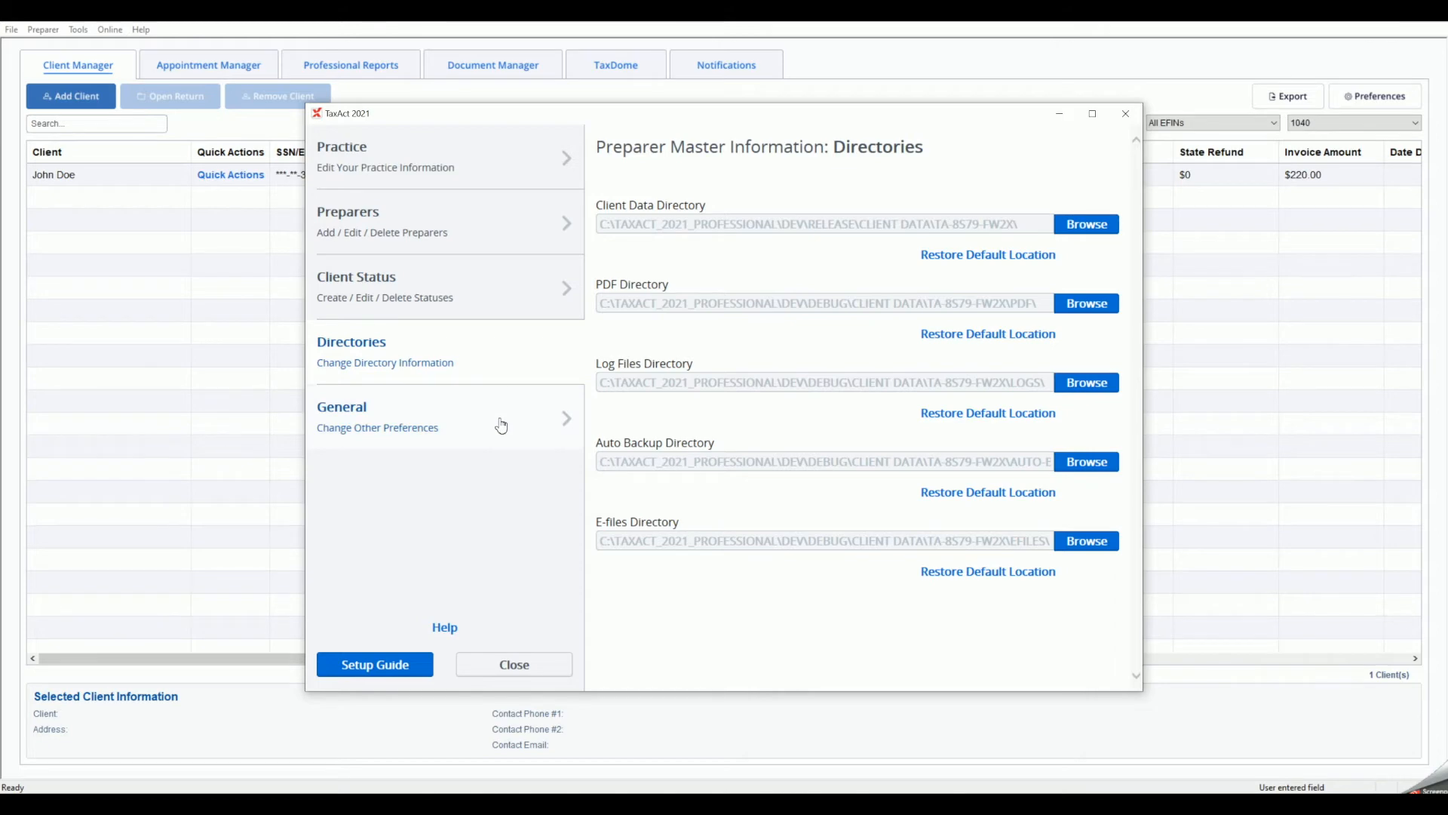
Review the General page's filing/printing, miscellaneous and calculation options
click(377, 416)
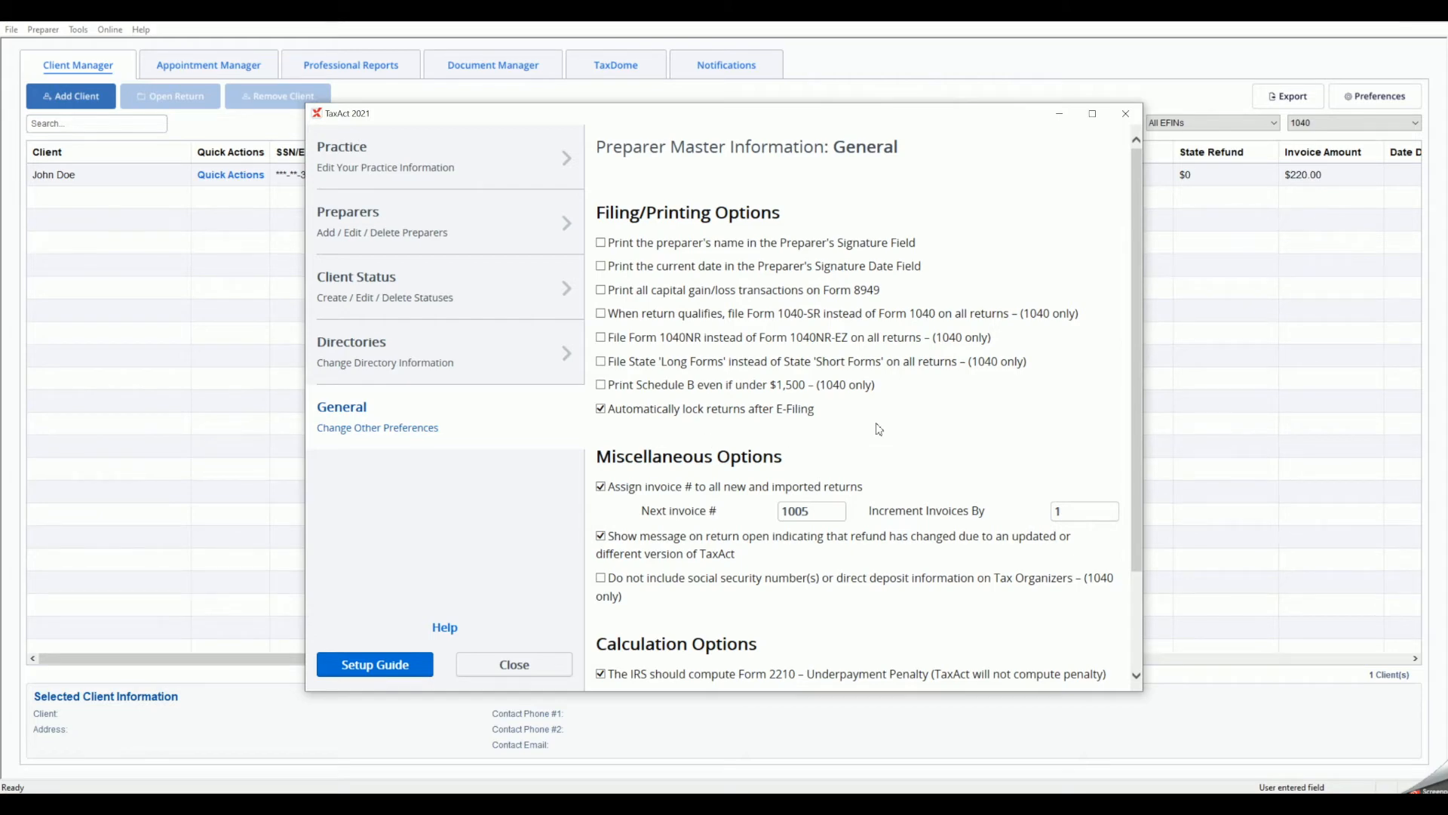
scroll(down, 3)
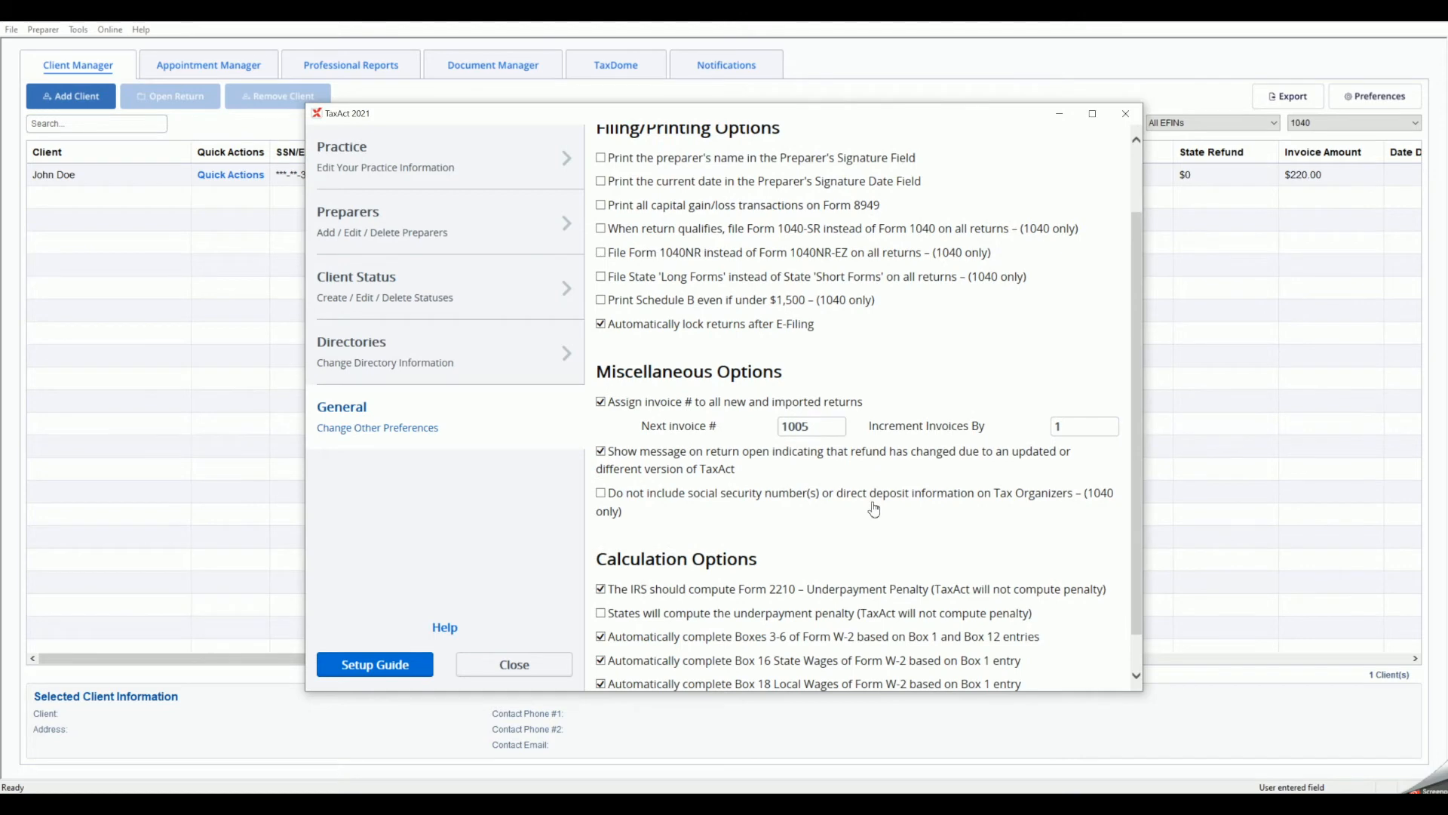
scroll(down, 3)
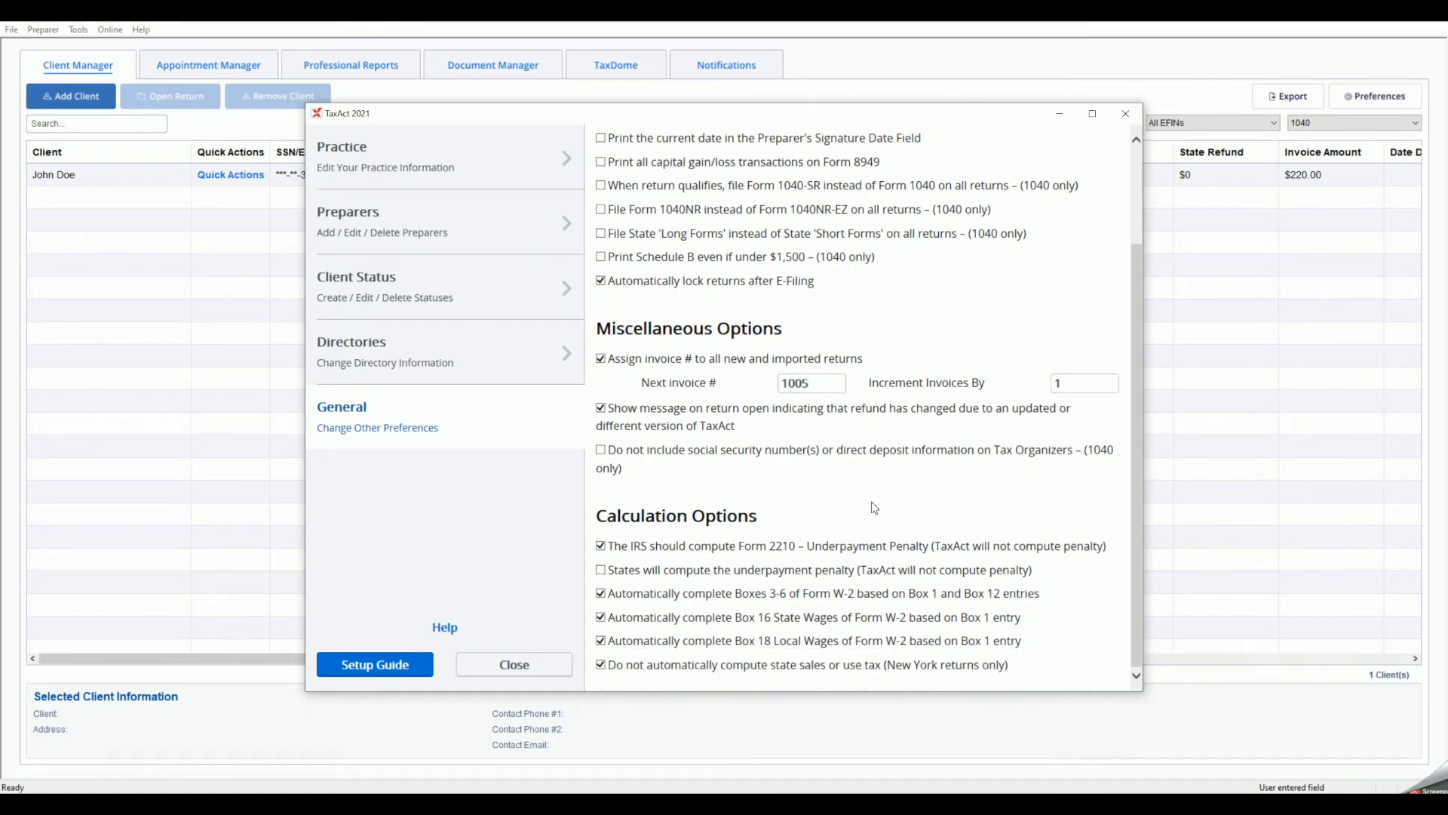
mouse_move(568, 612)
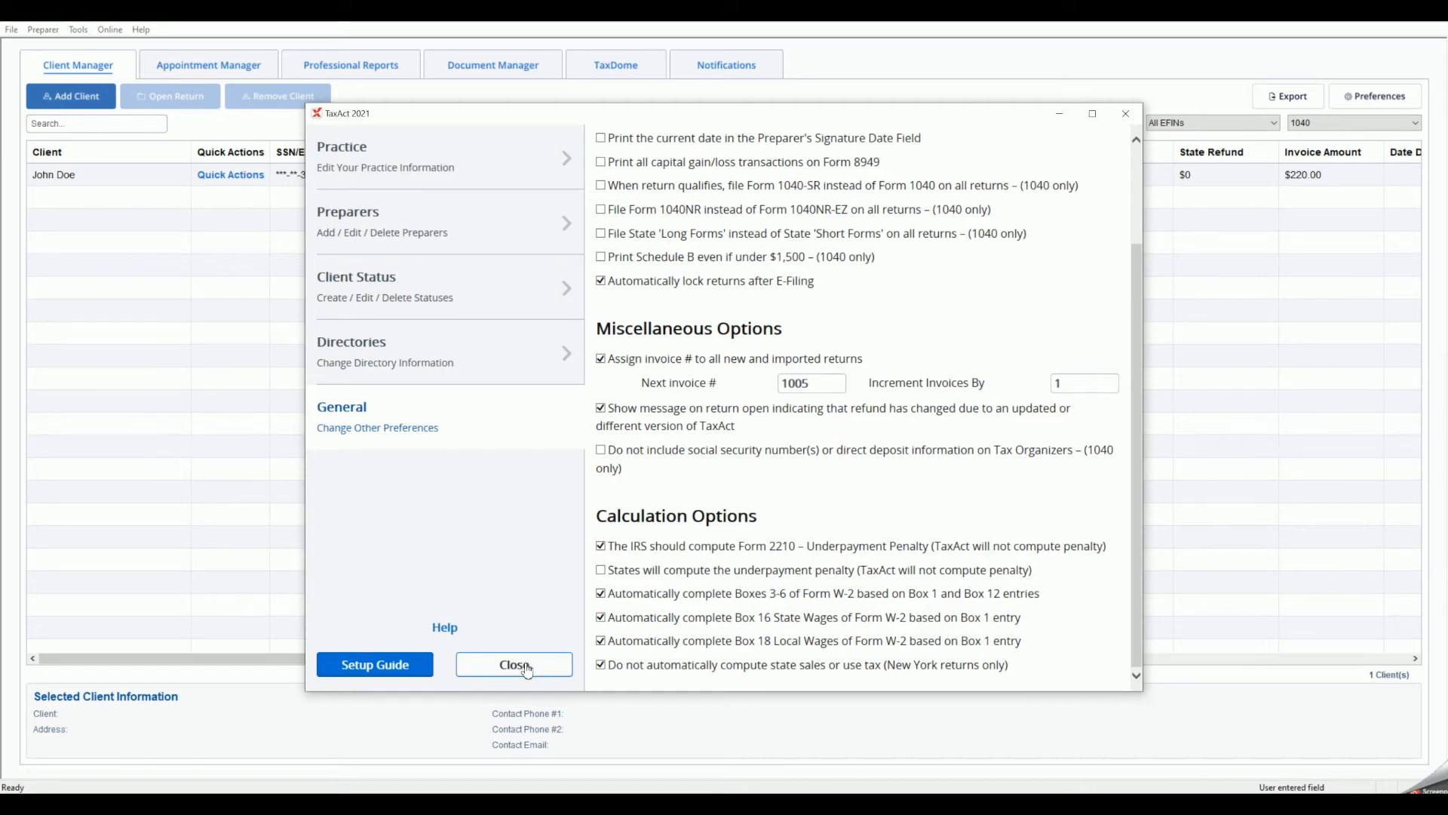
Close Master Information, return to the Client Manager, and show the Preparer menu
click(514, 664)
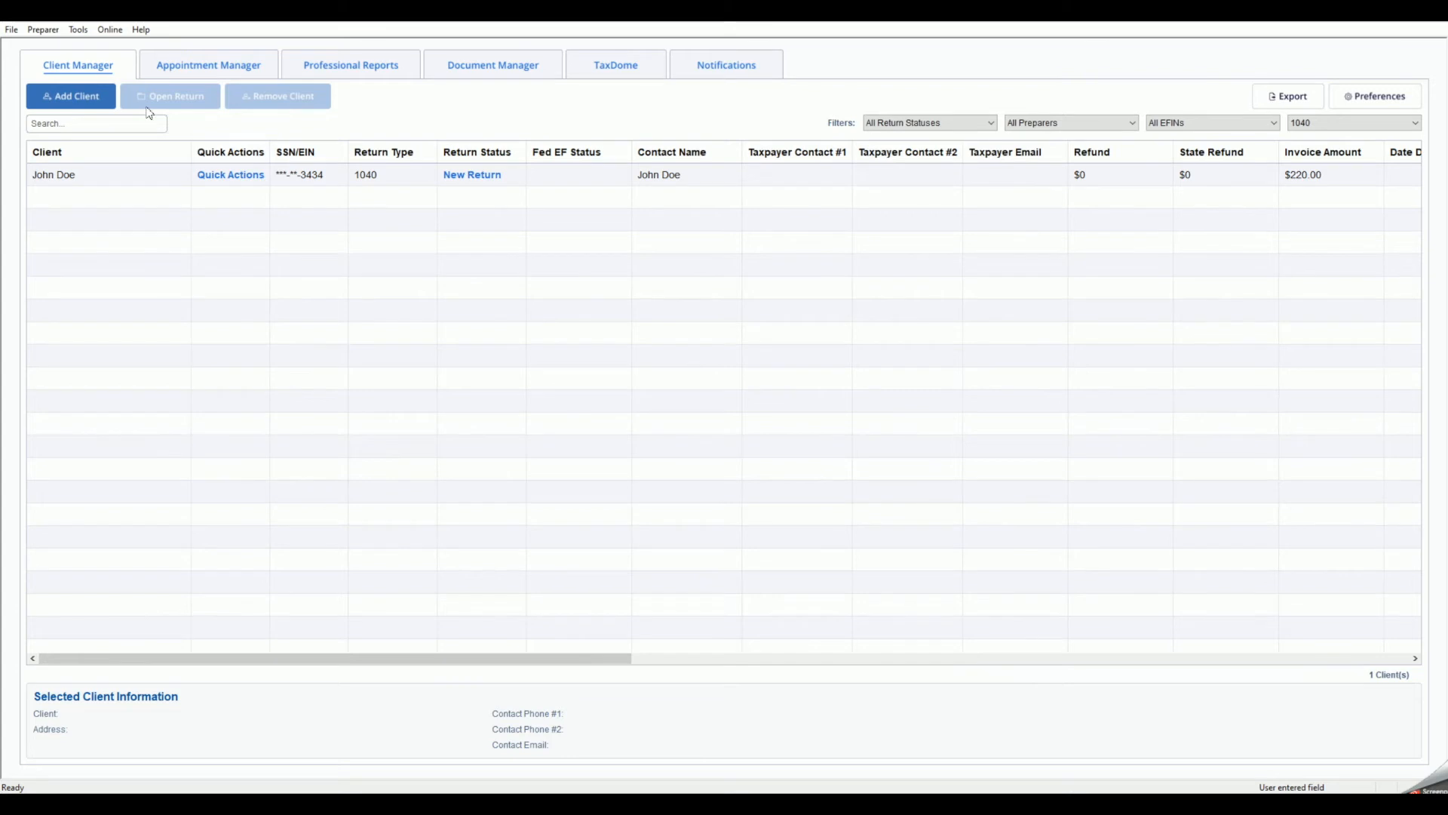
click(42, 28)
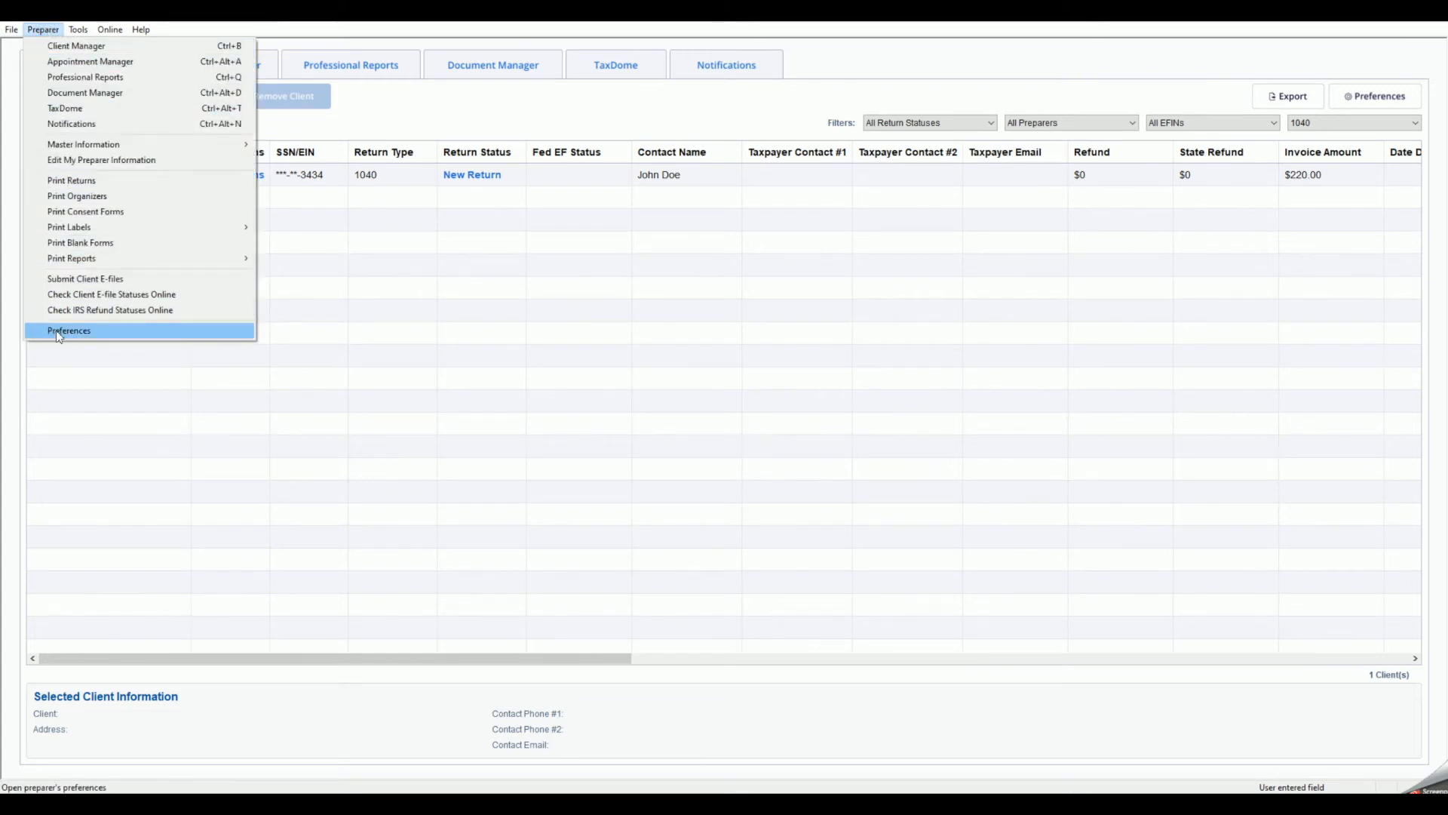
In Preparer Preferences, move the Contact Name column up two places, above Return Type
click(68, 331)
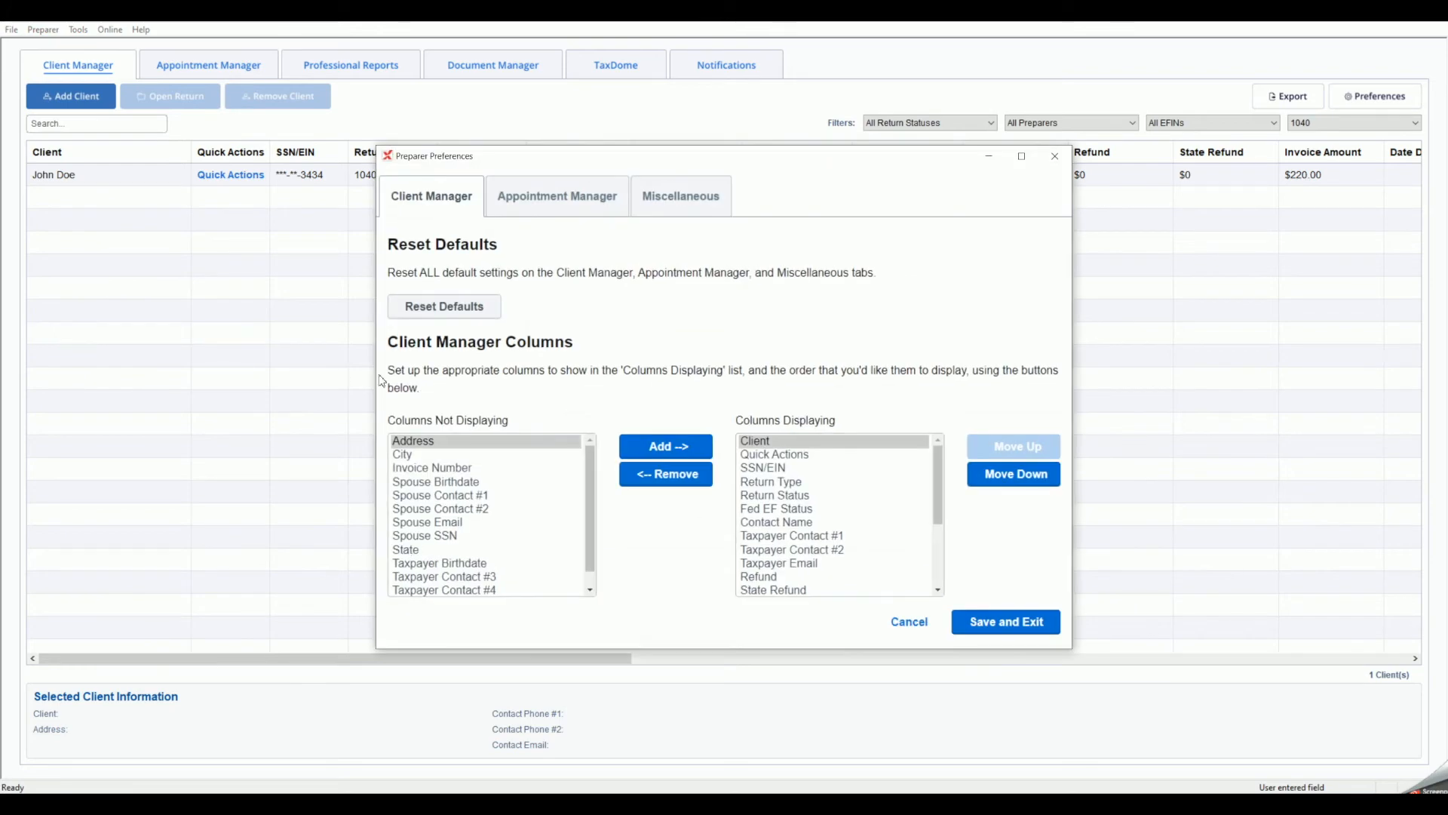
mouse_move(679, 399)
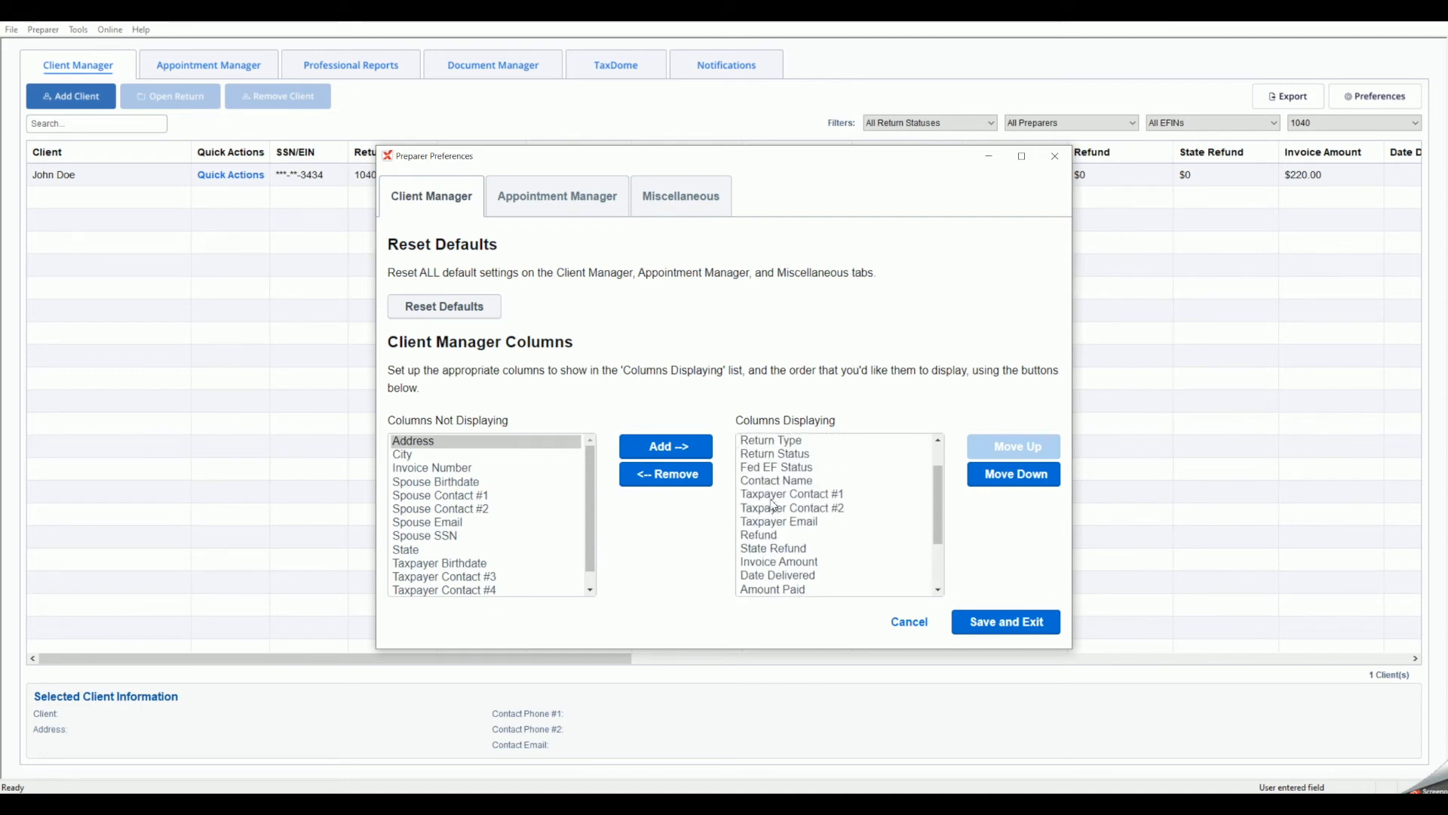
click(776, 521)
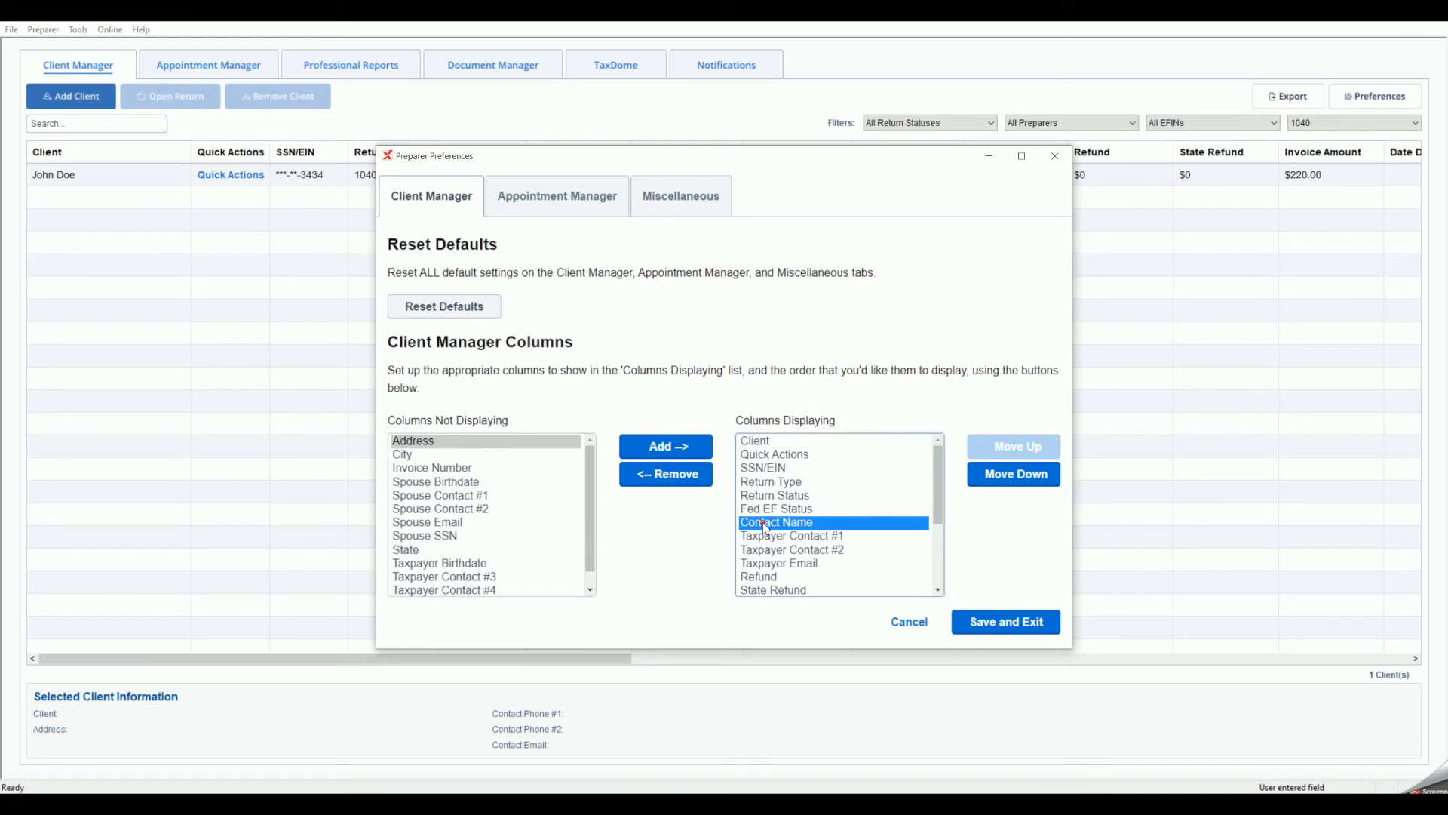
click(1014, 445)
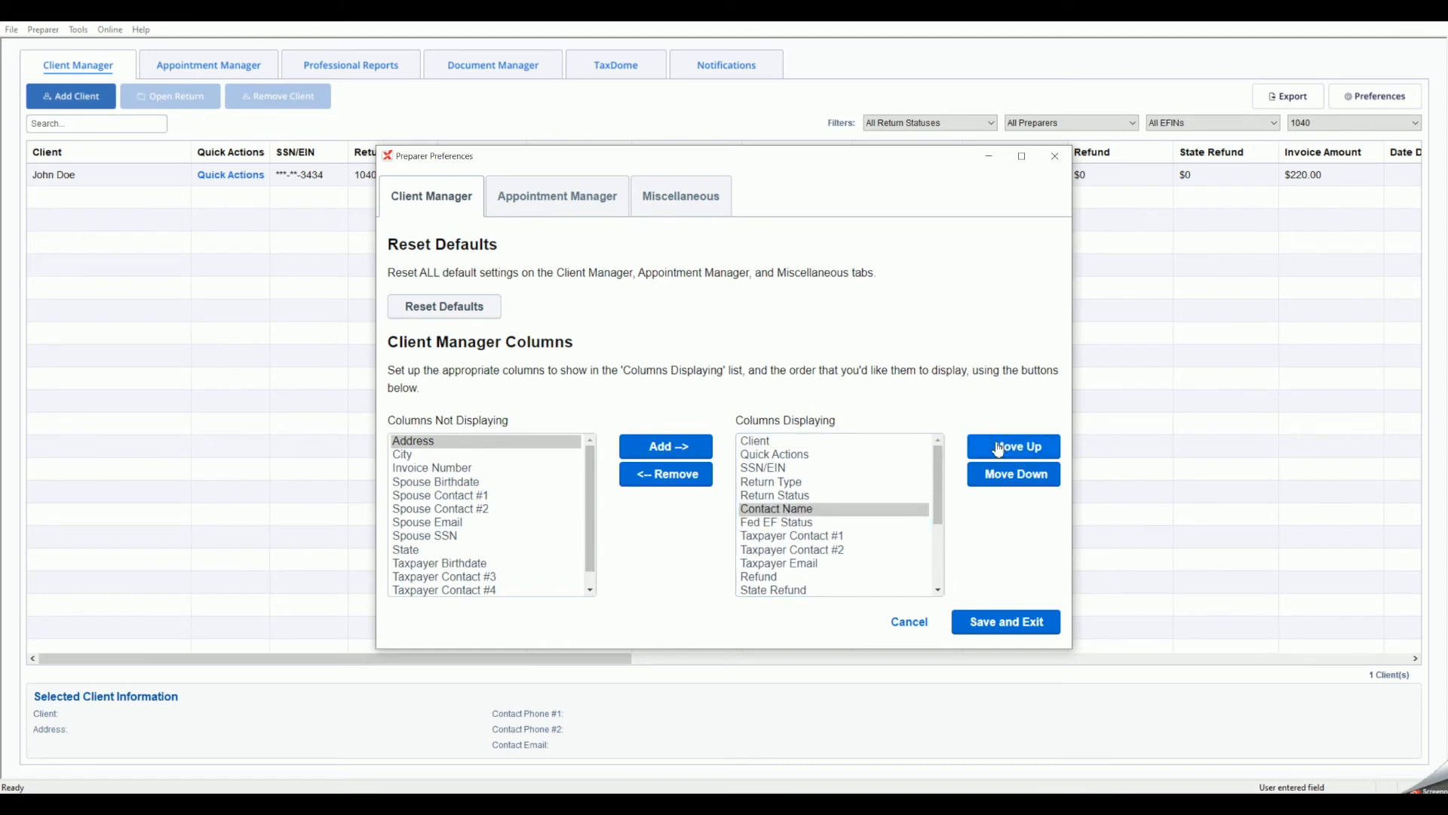
click(1013, 446)
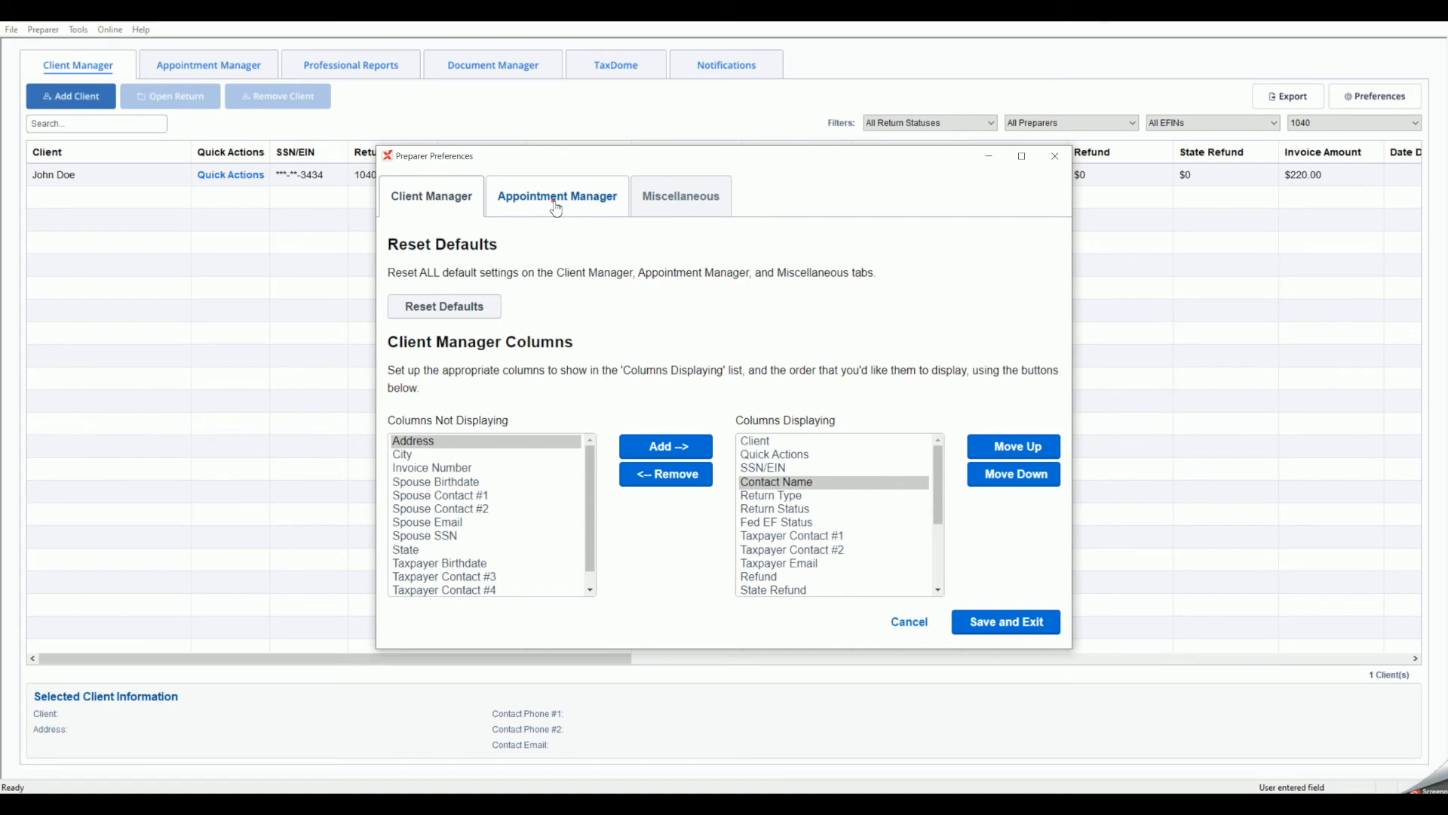
View Appointment Manager settings, then the Miscellaneous text size and name format settings
click(556, 196)
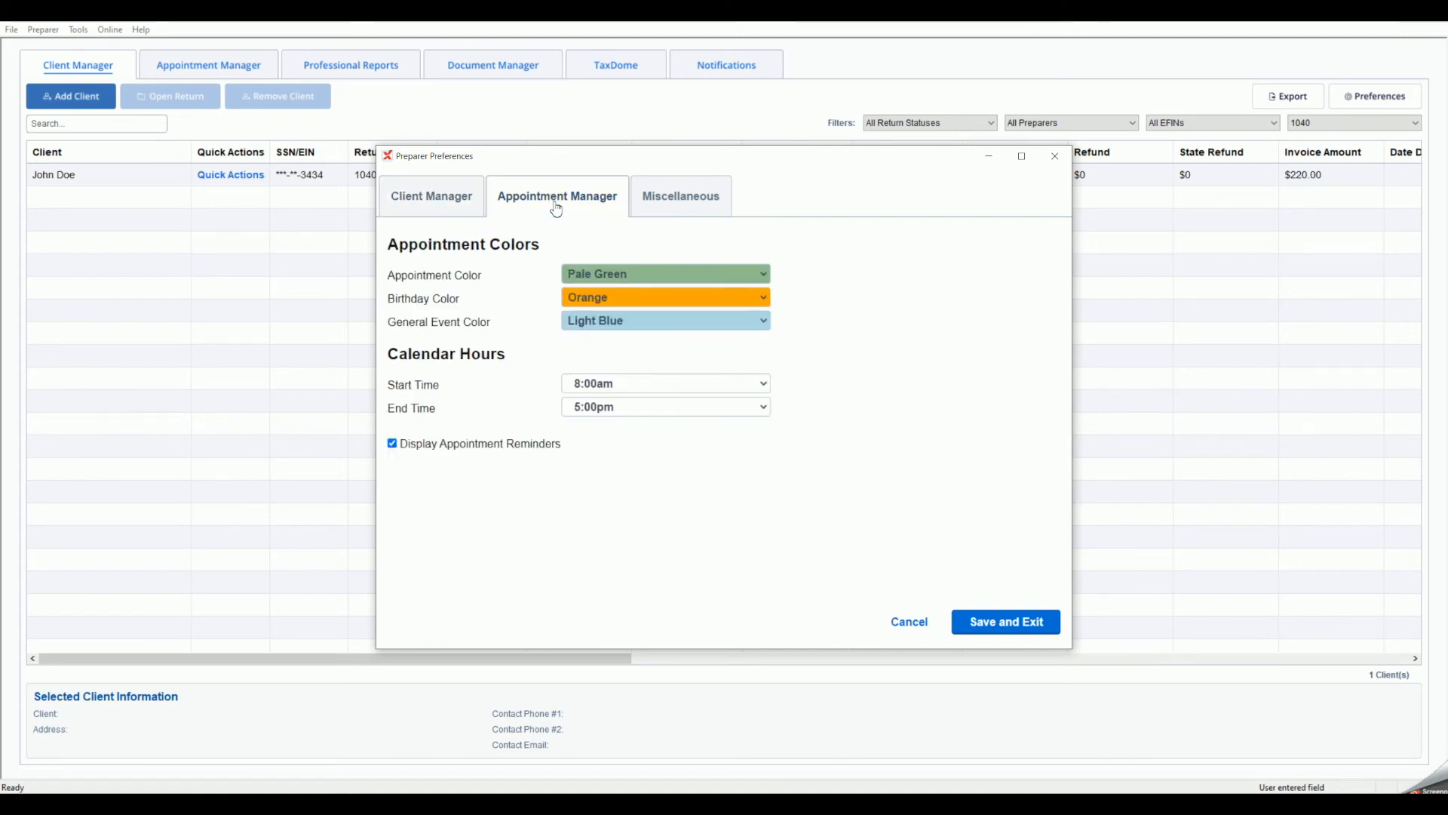
mouse_move(648, 239)
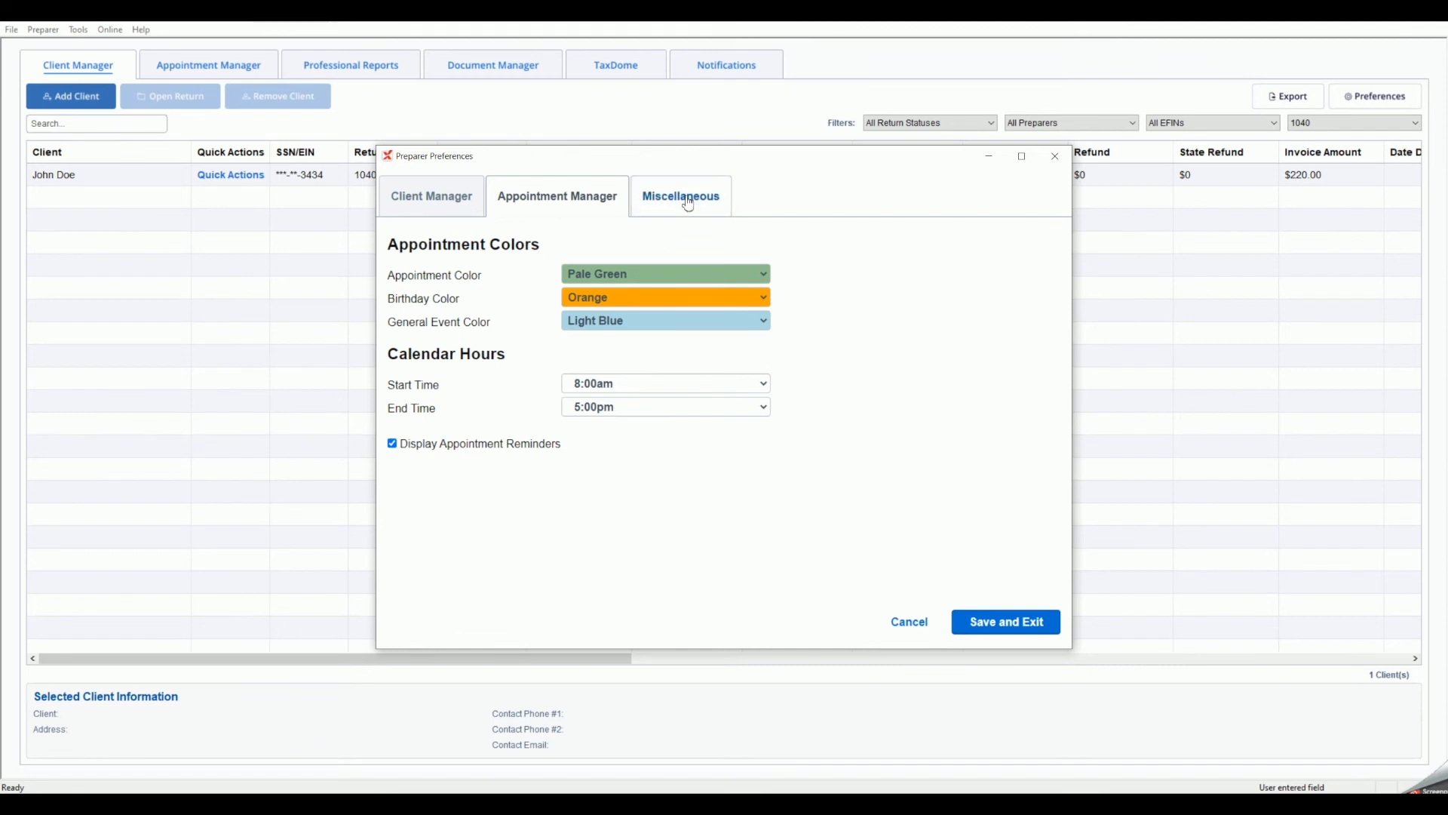
click(680, 196)
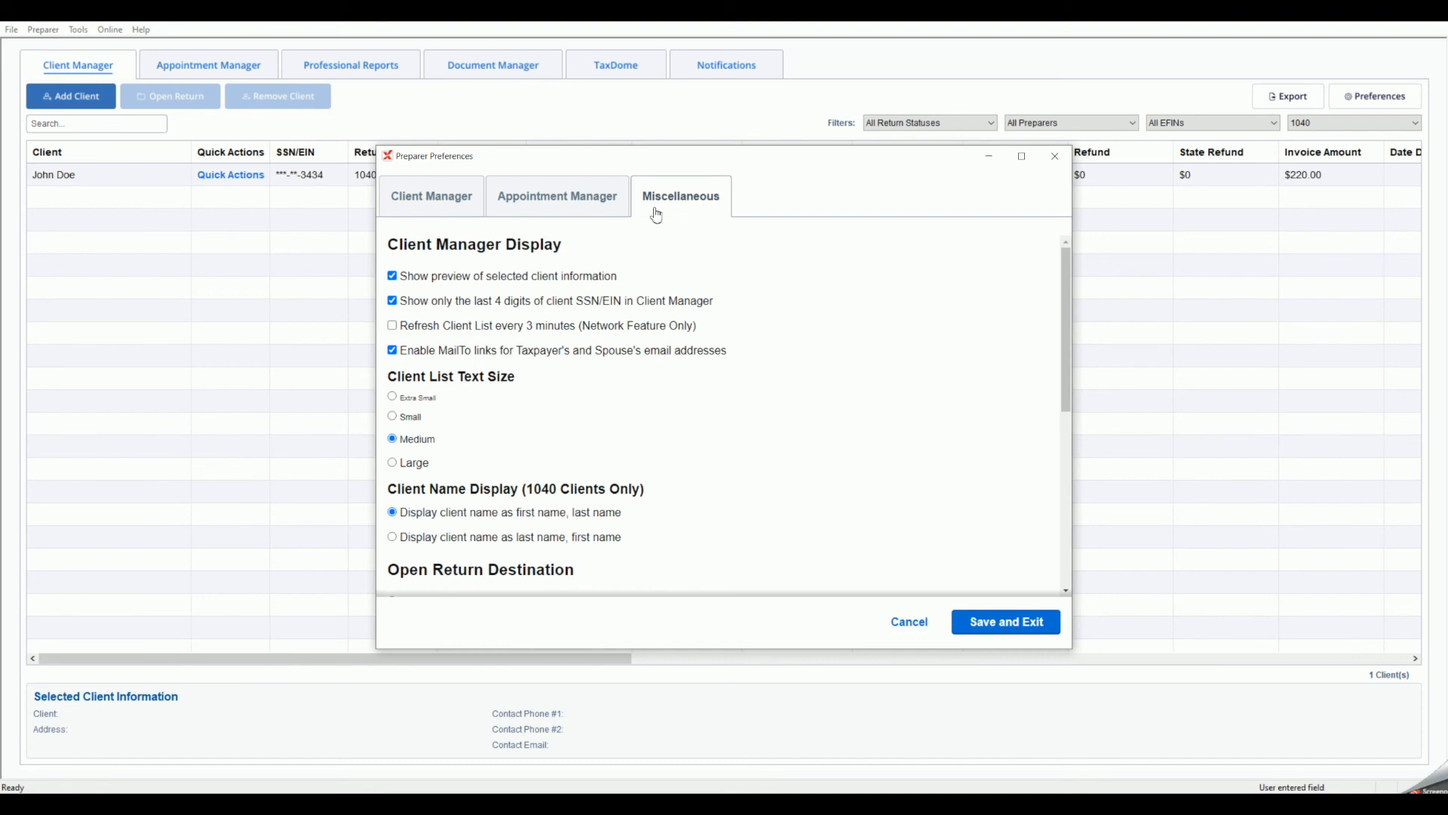
Turn off client preview, choose Small text and 'last name, first name', then save
click(391, 275)
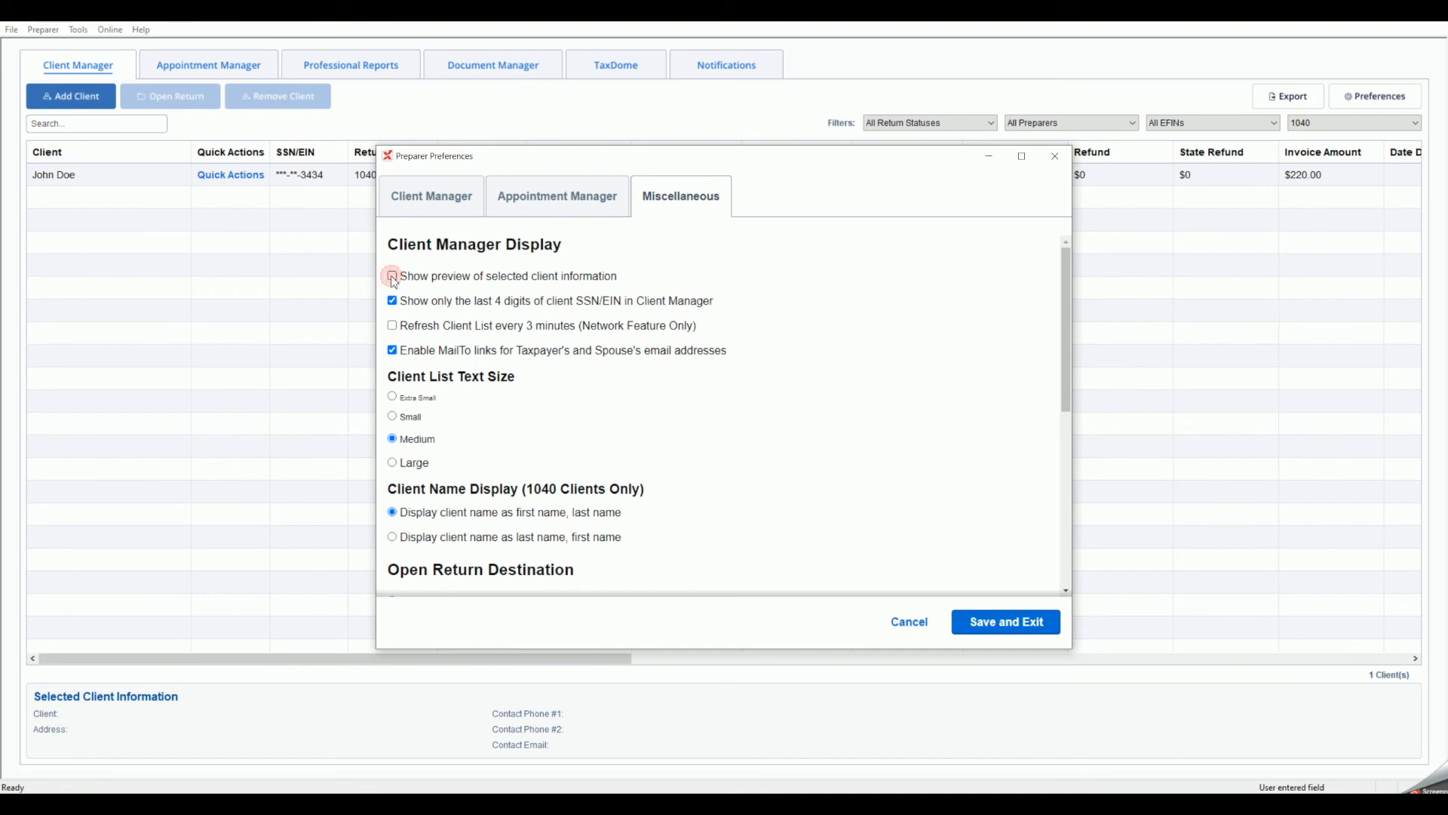
click(393, 415)
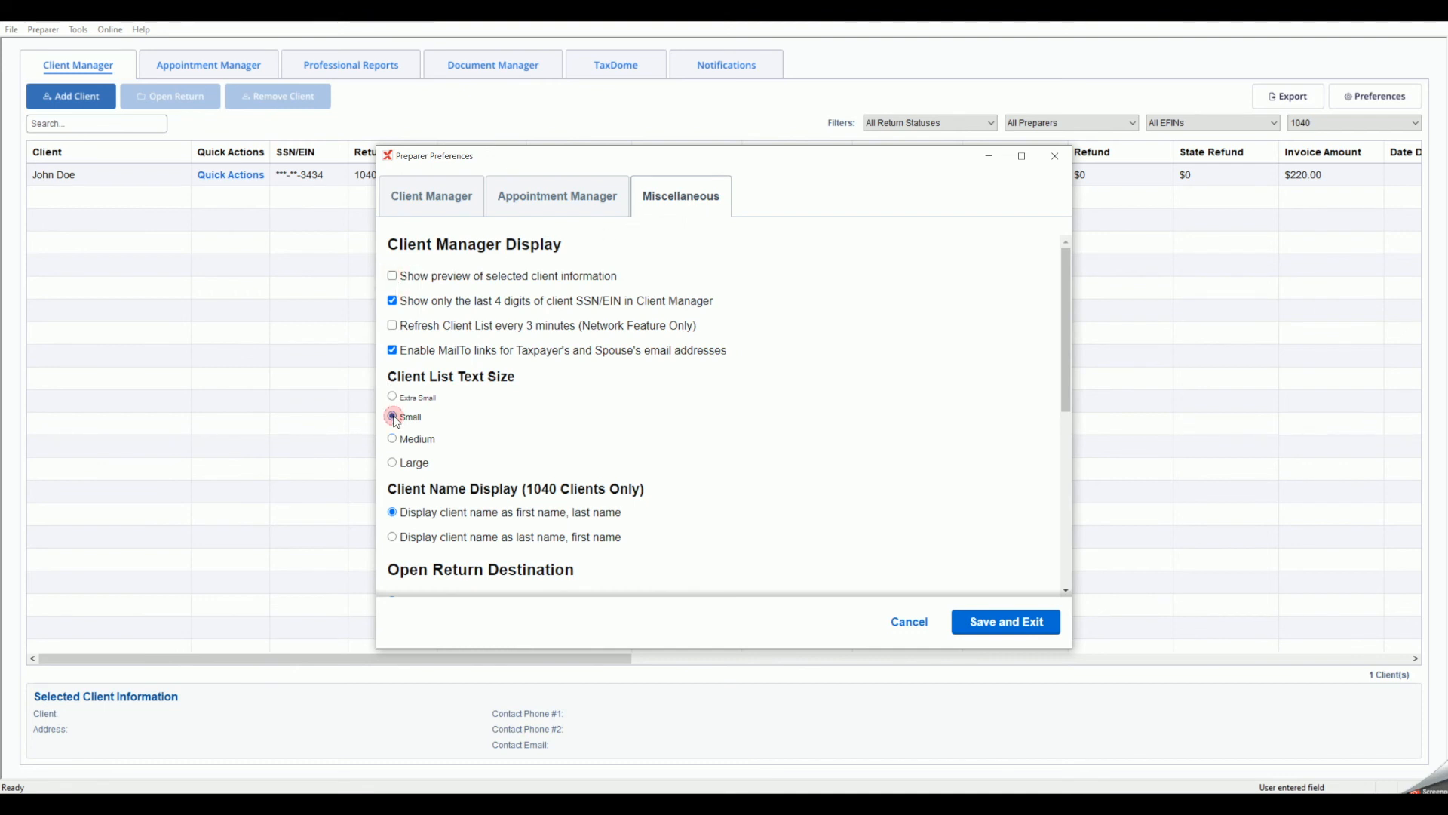
click(392, 416)
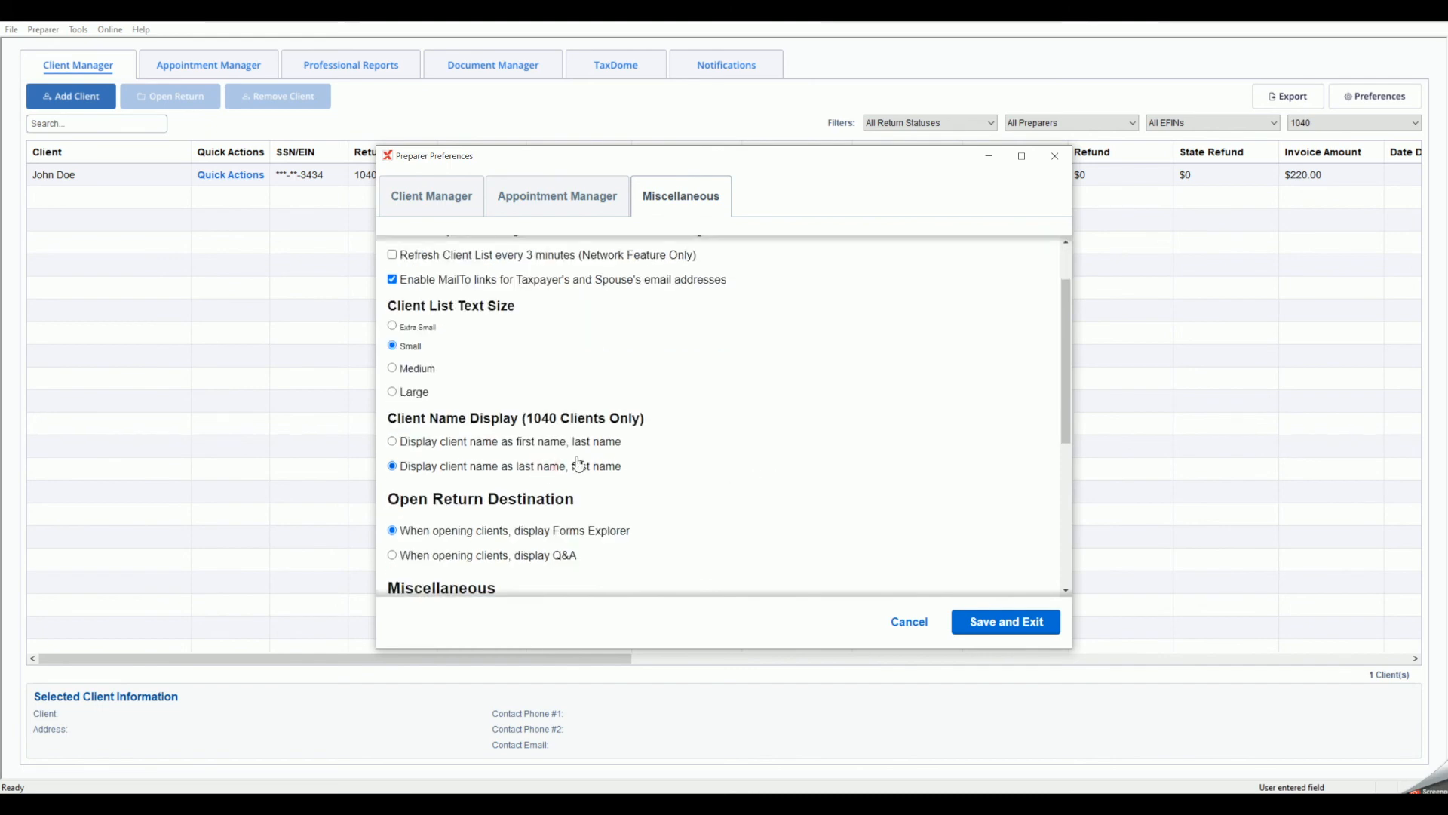
scroll(down, 3)
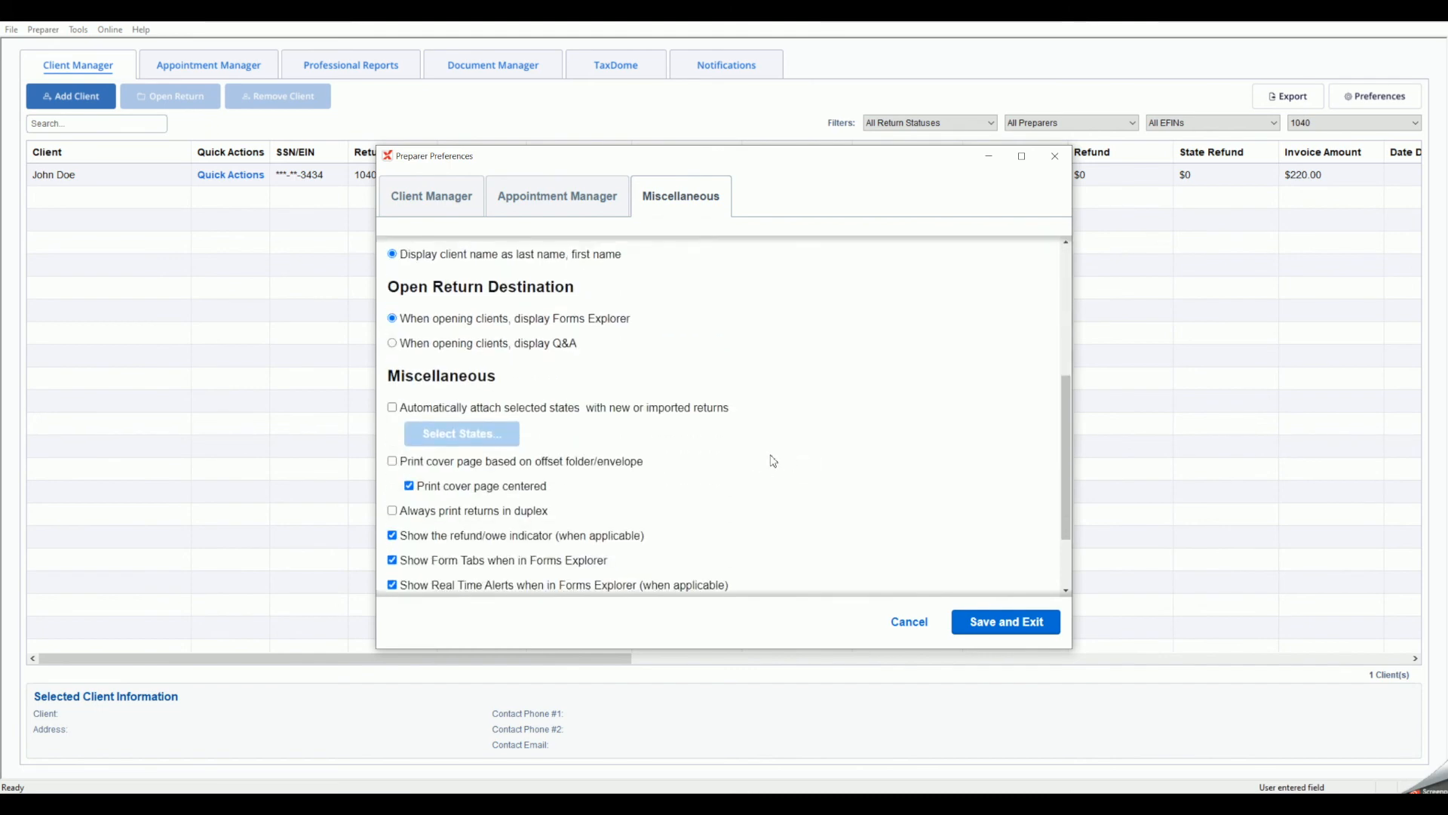
scroll(down, 3)
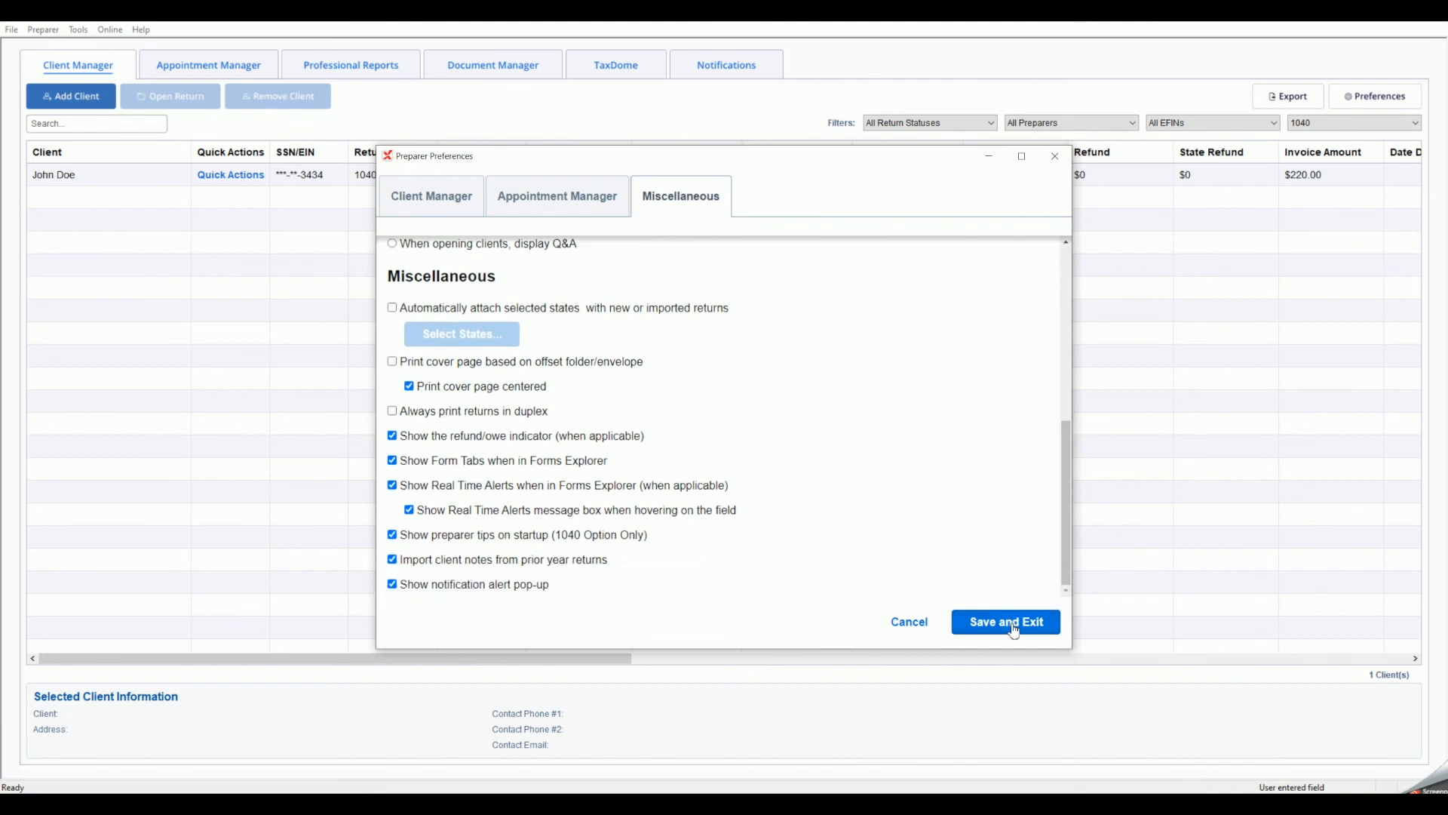
click(1005, 621)
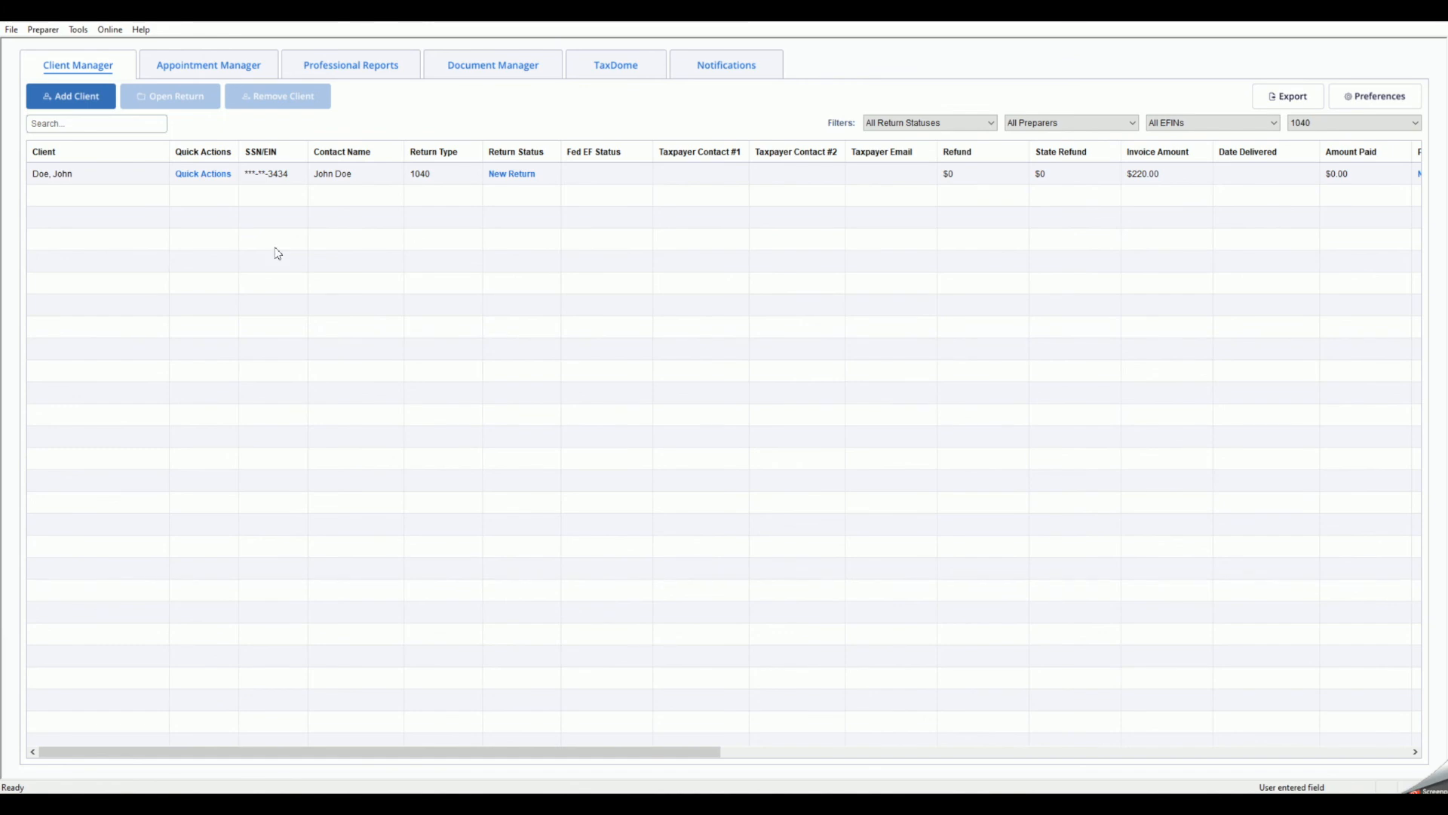
mouse_move(280, 255)
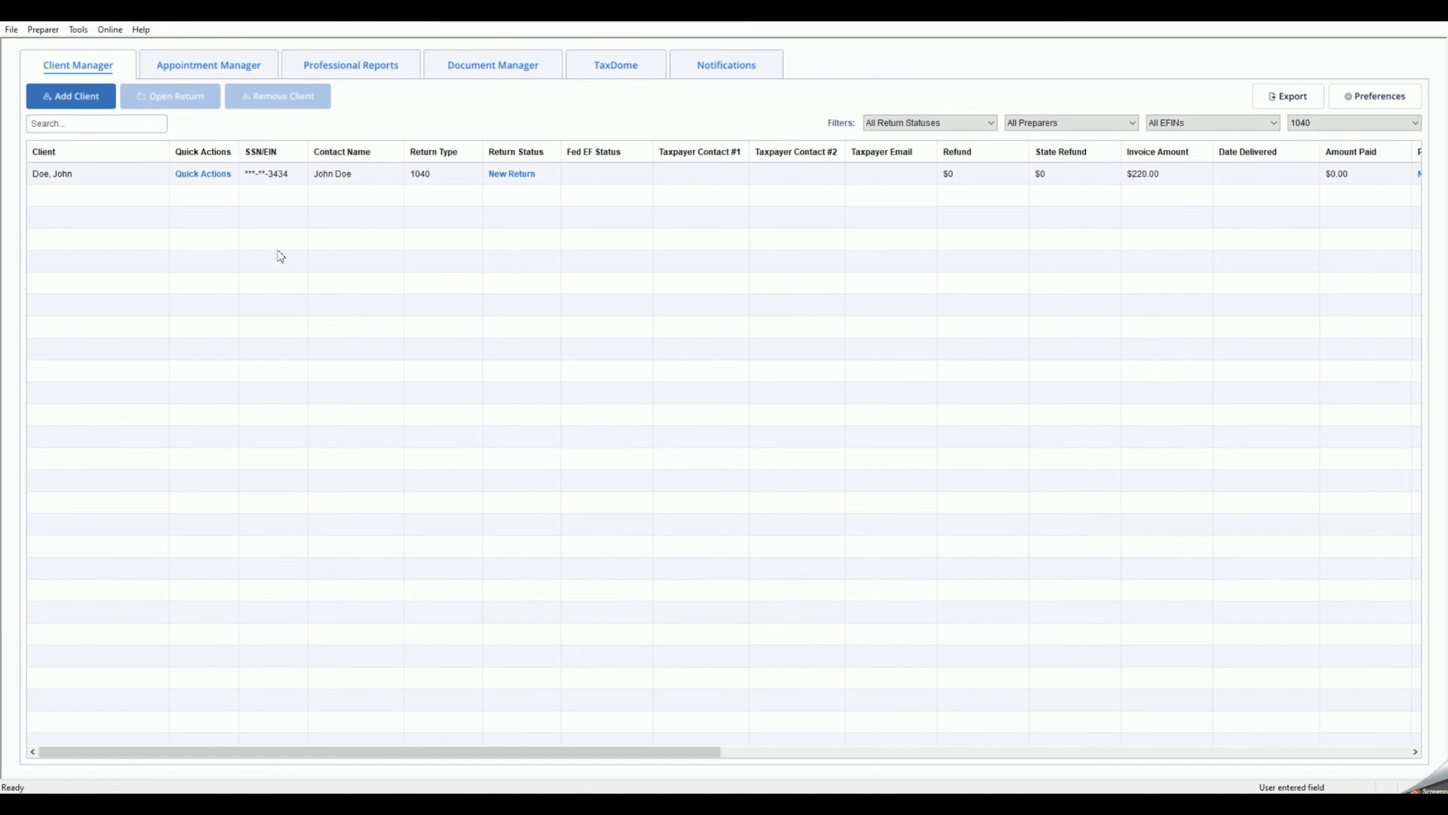